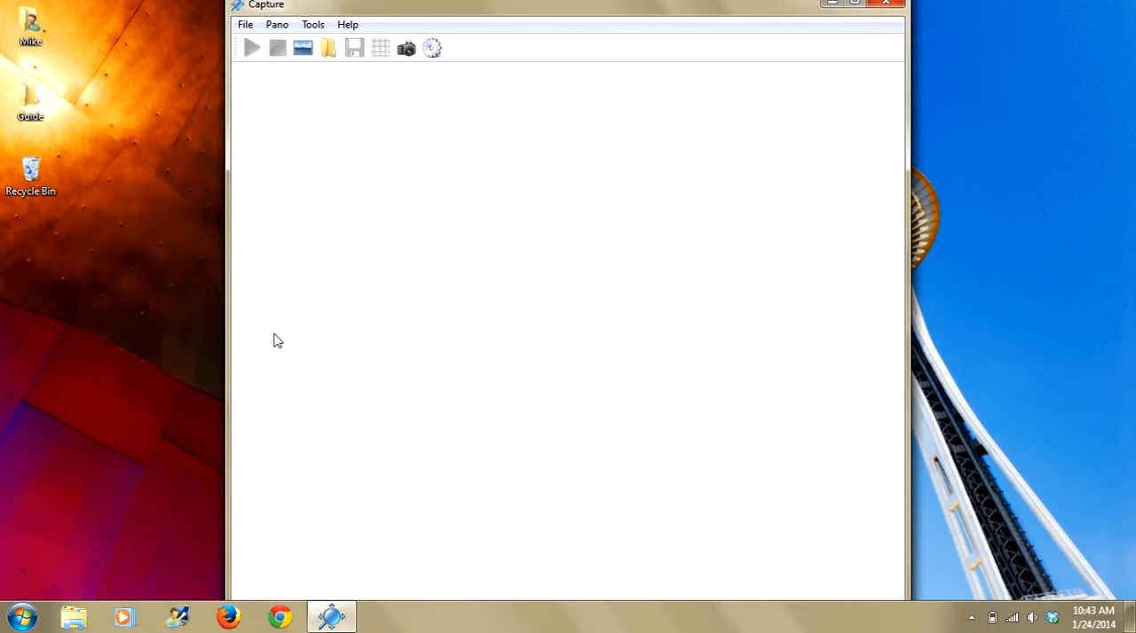
mouse_move(433, 135)
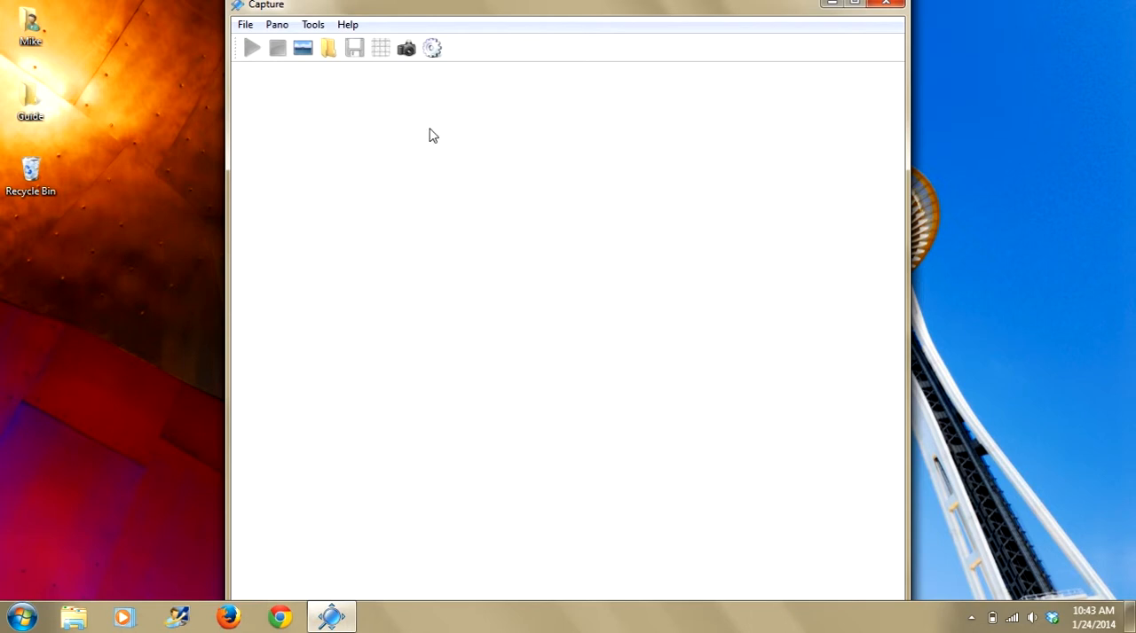
mouse_move(493, 99)
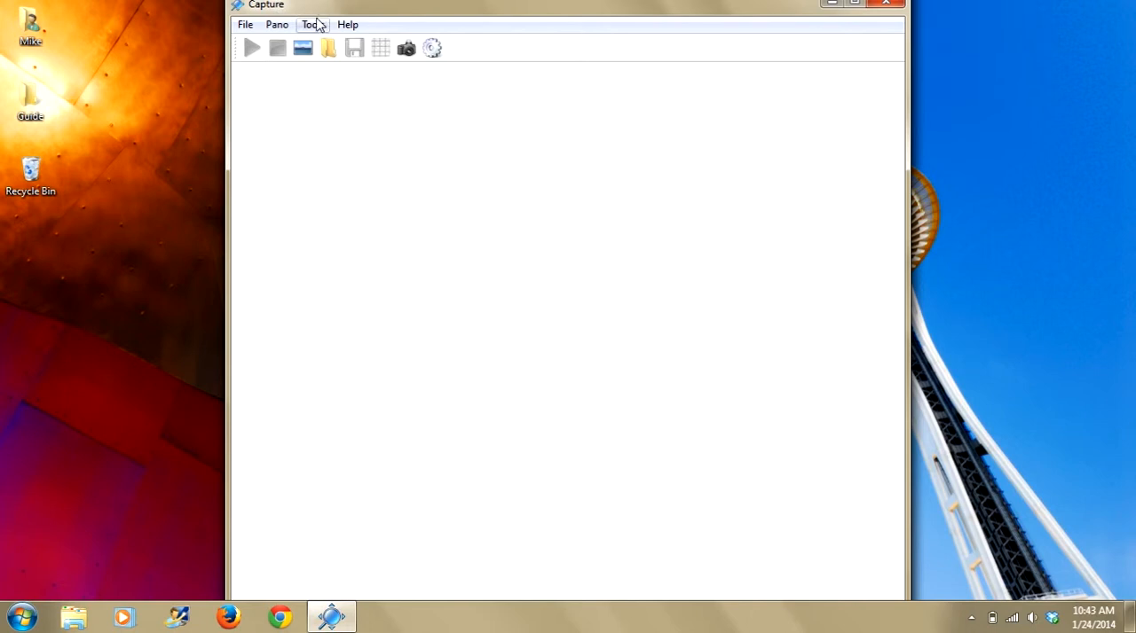
Run Set Camera FOV, confirming zoom and horizon alignment and tilting up, measuring 39.6 by 26.2
left_click(311, 23)
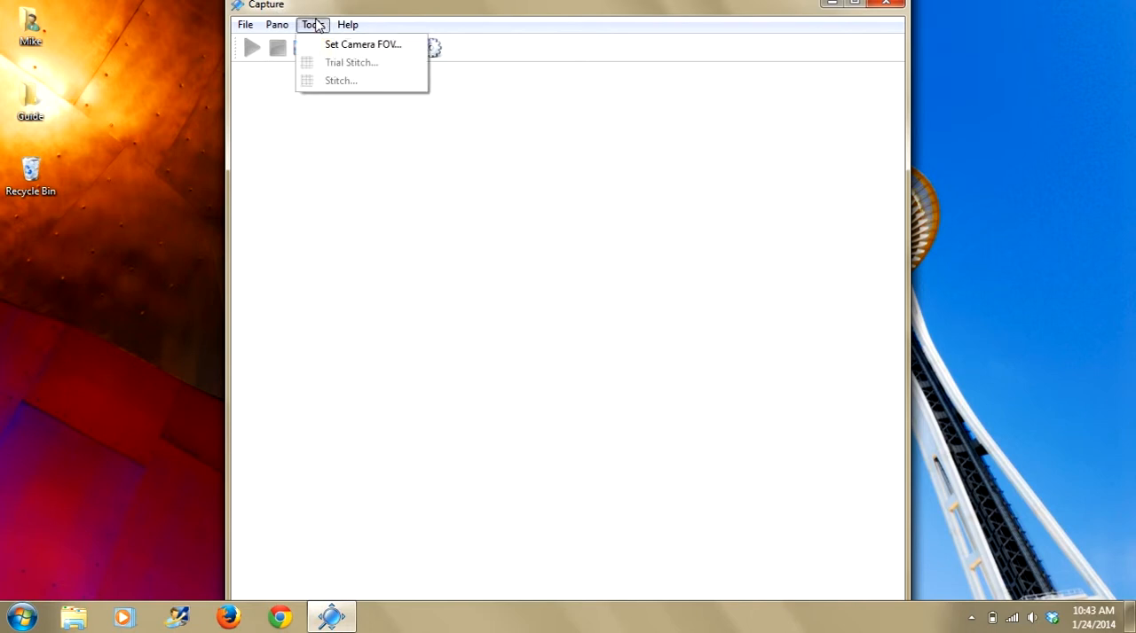
mouse_move(313, 39)
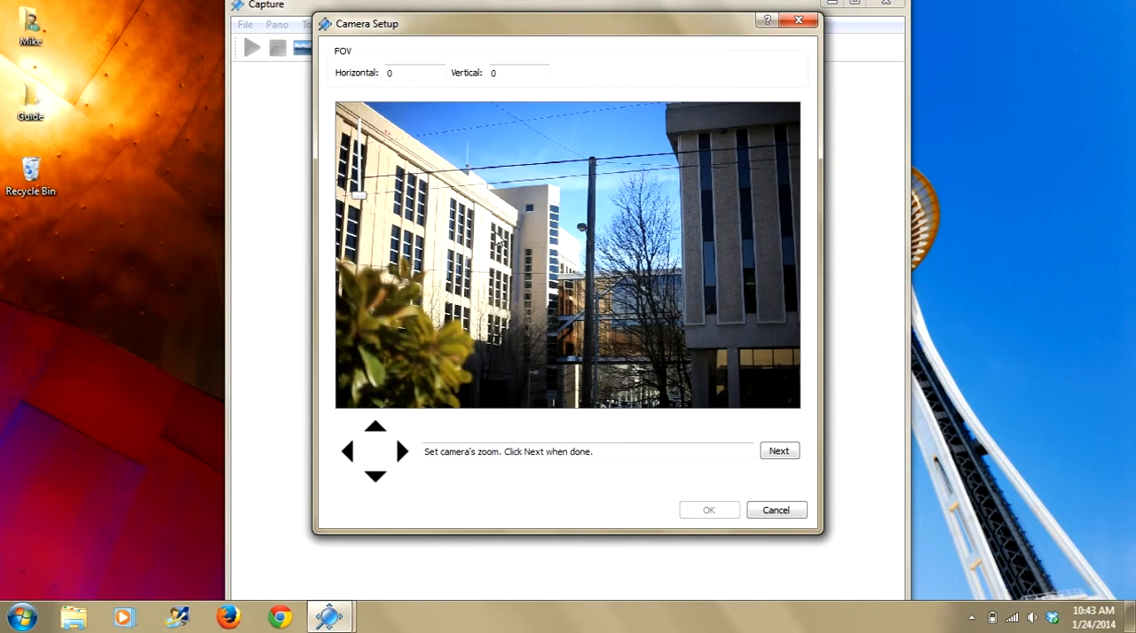
mouse_move(490, 305)
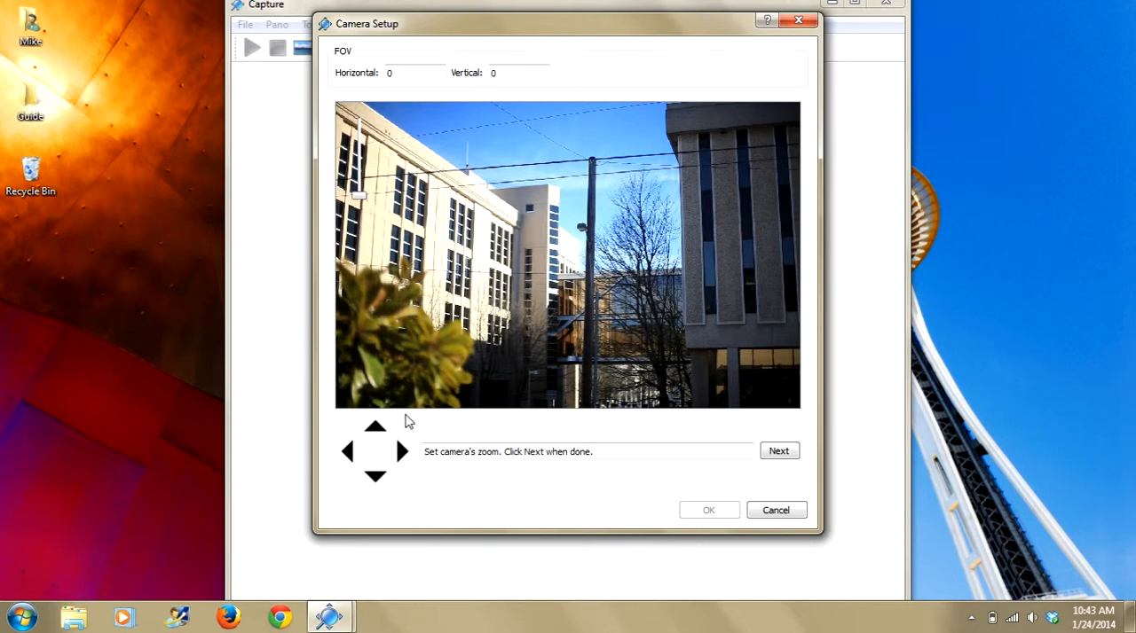
mouse_move(424, 497)
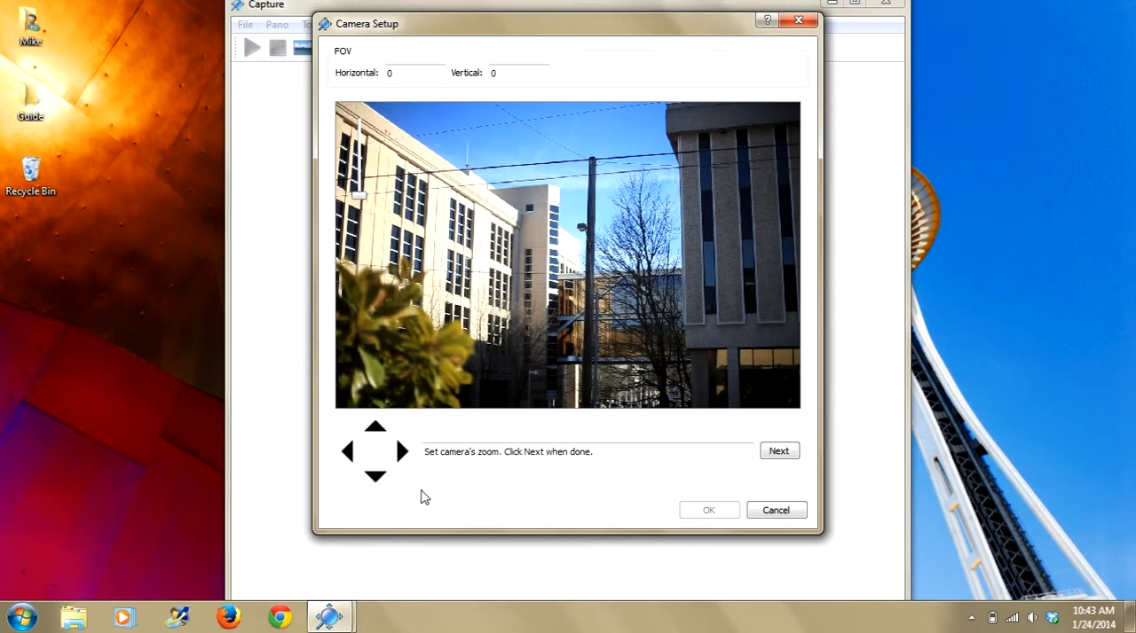
mouse_move(526, 546)
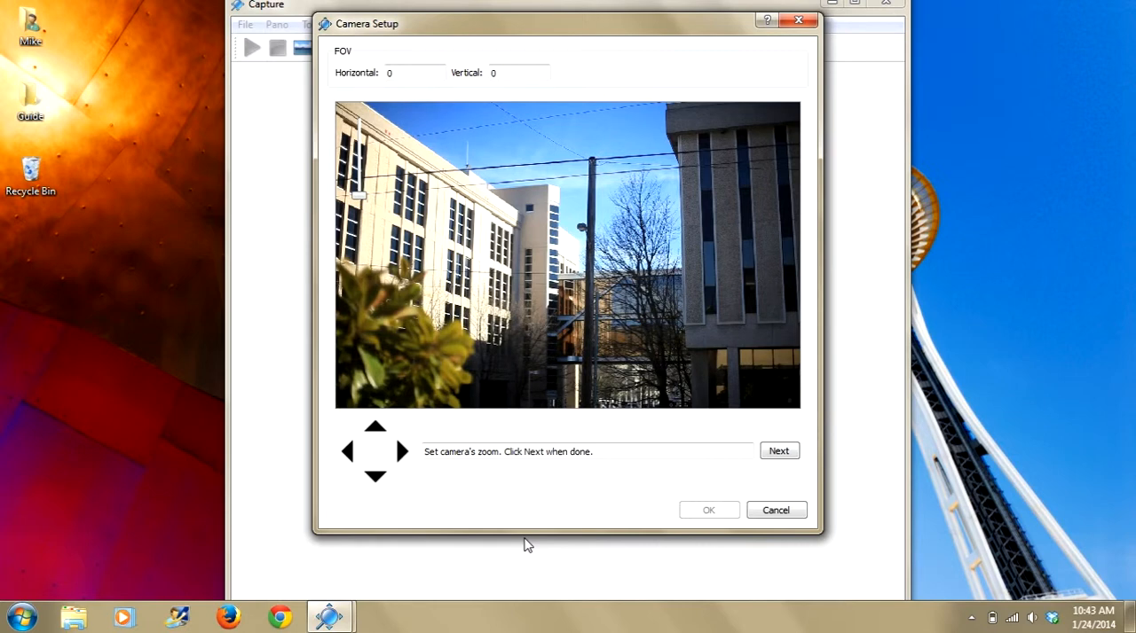
mouse_move(622, 504)
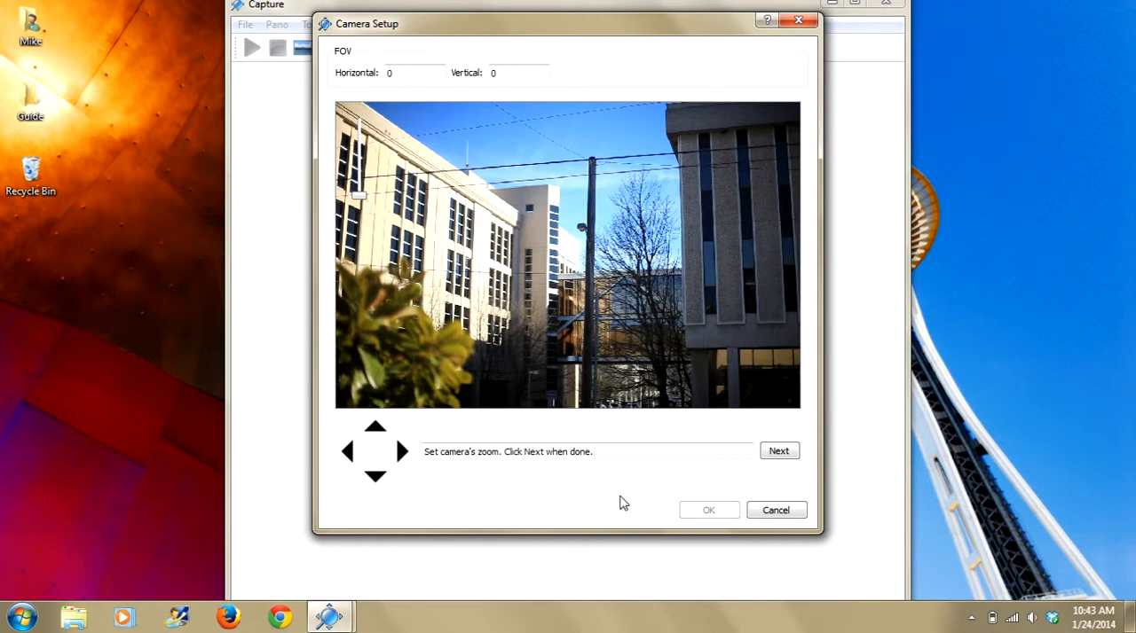
left_click(778, 451)
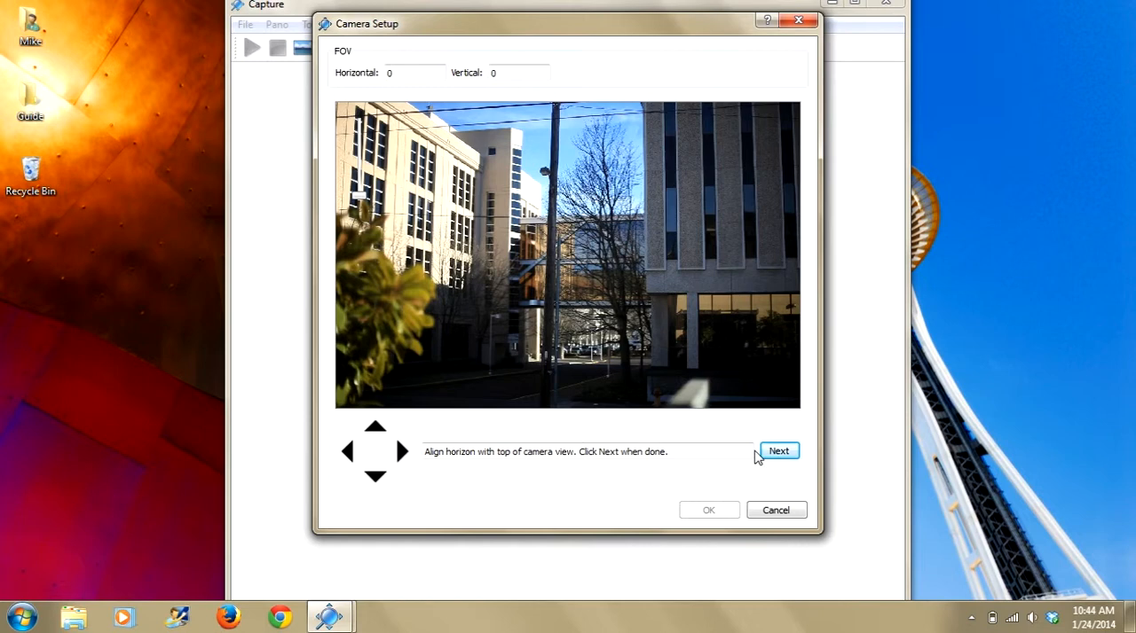
left_click(777, 451)
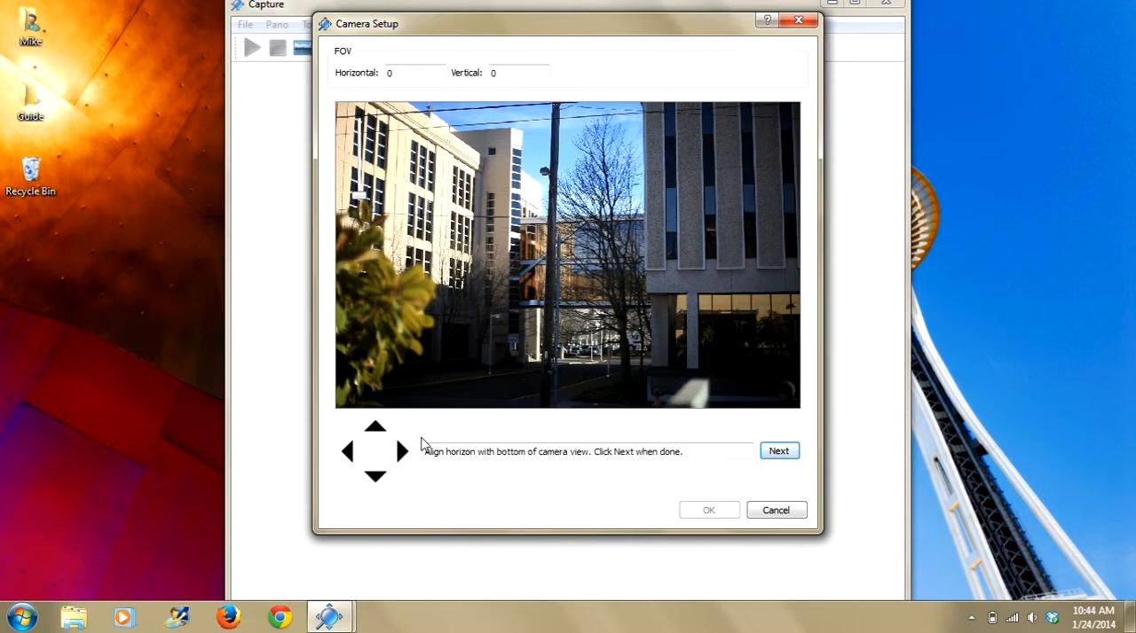
left_click(374, 428)
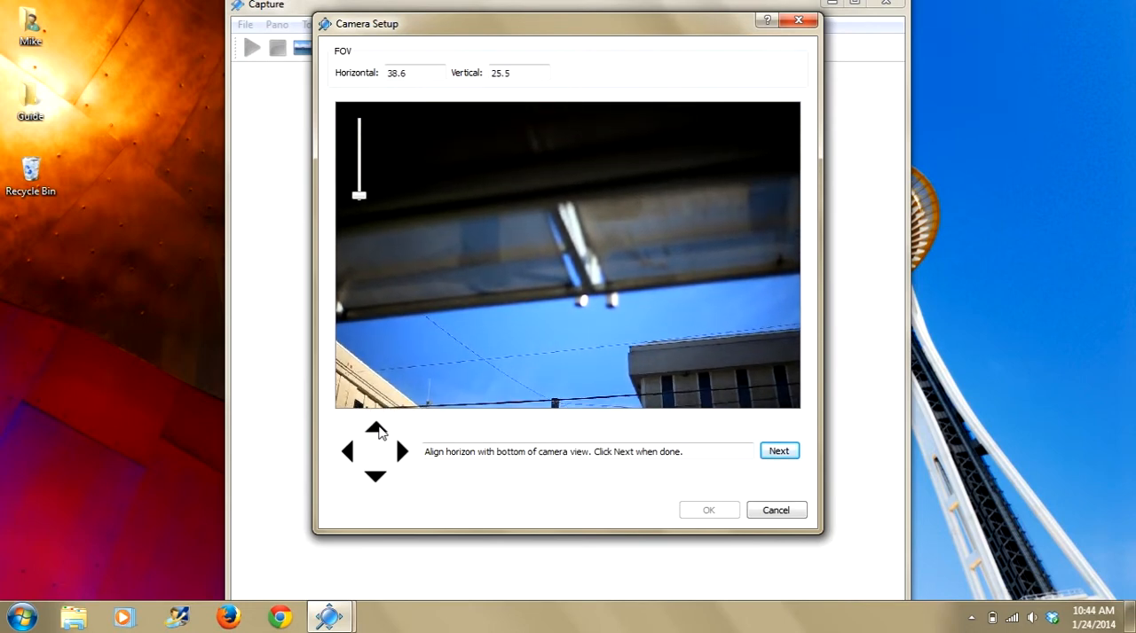
left_click(374, 427)
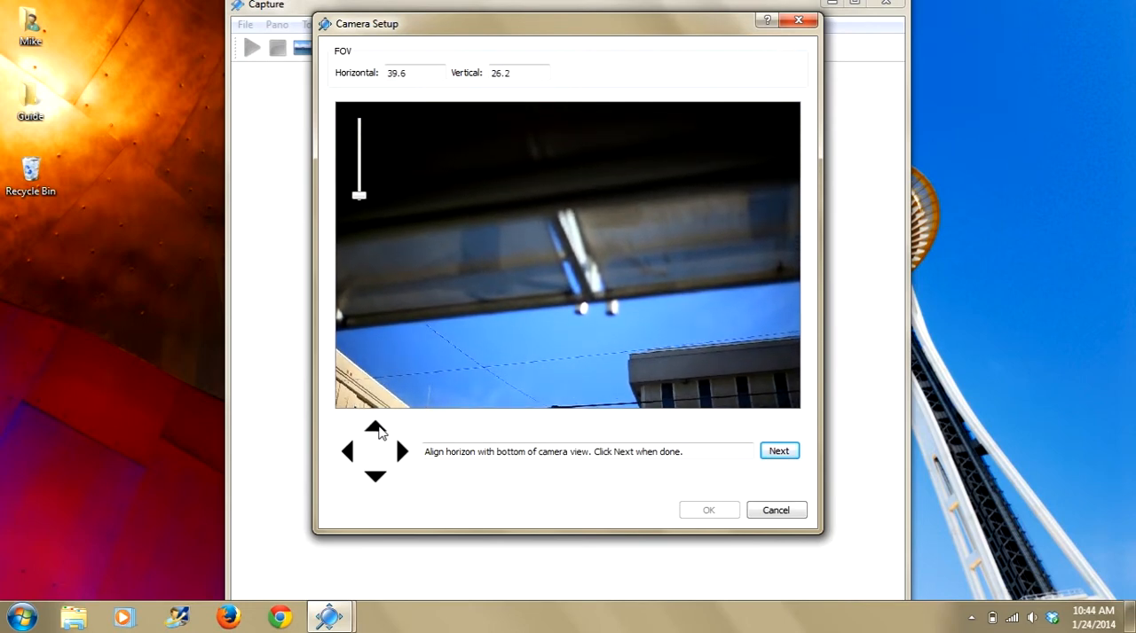
left_click(777, 450)
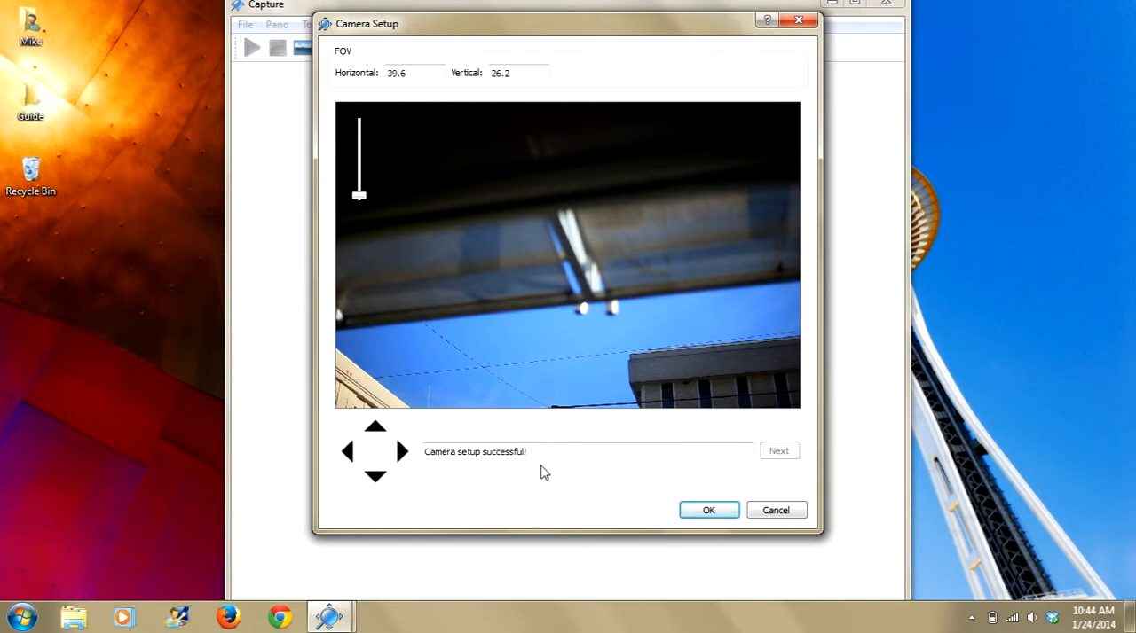
mouse_move(571, 363)
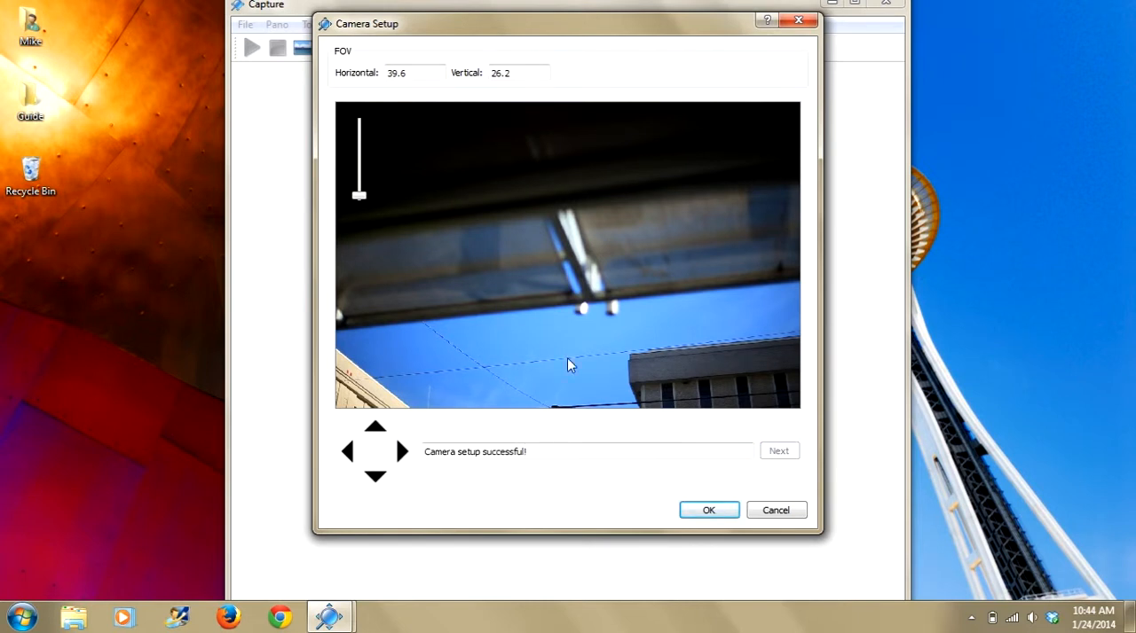
mouse_move(362, 113)
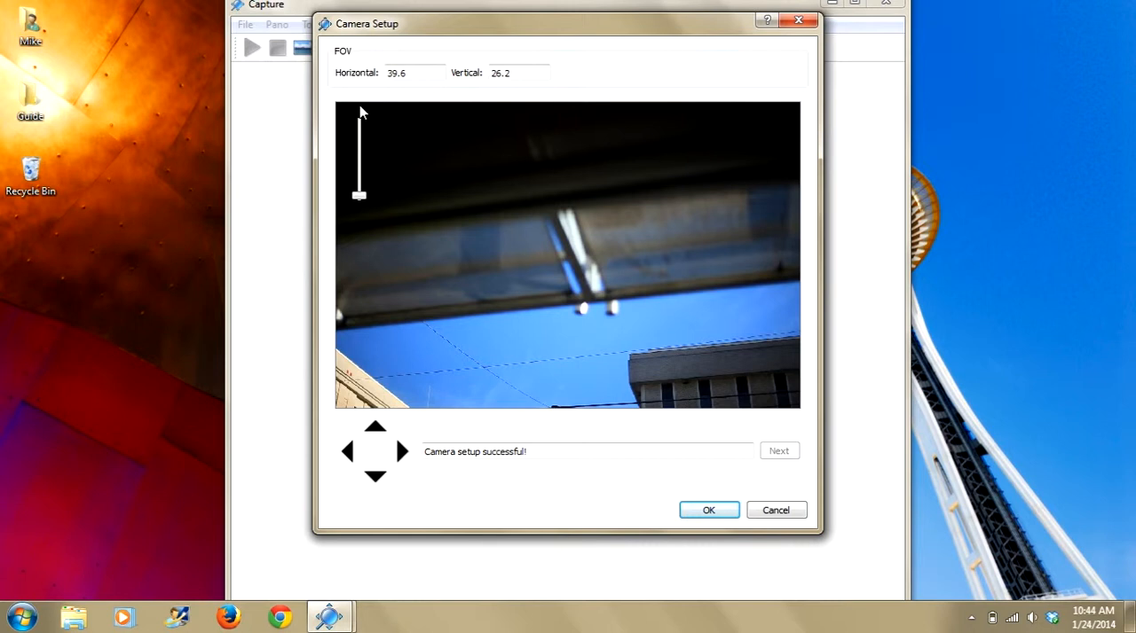
mouse_move(362, 57)
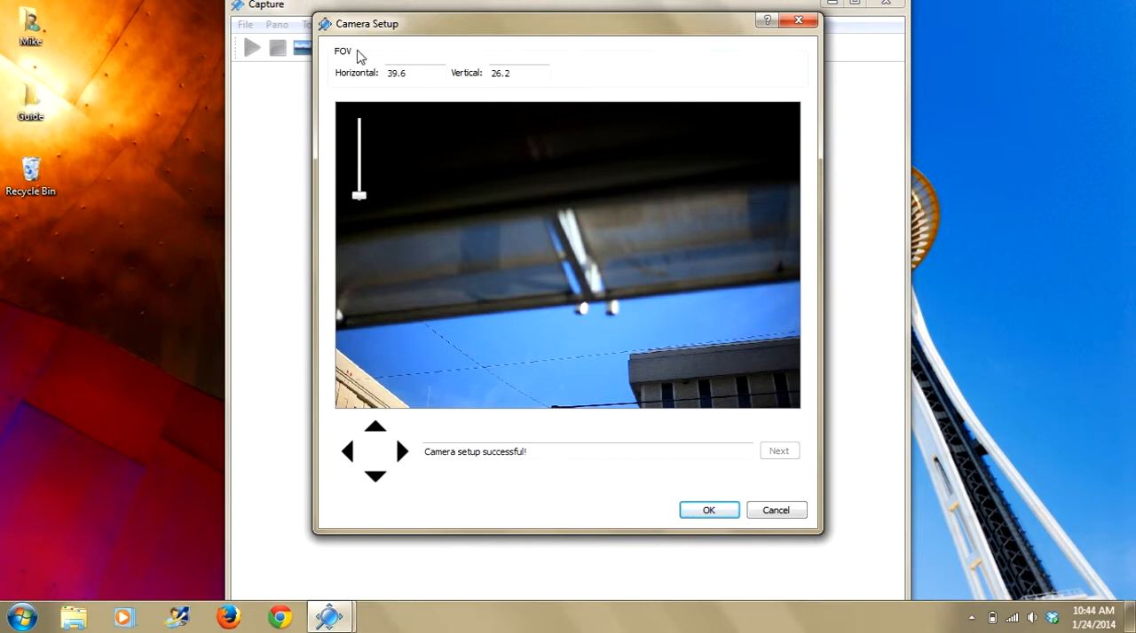
mouse_move(380, 96)
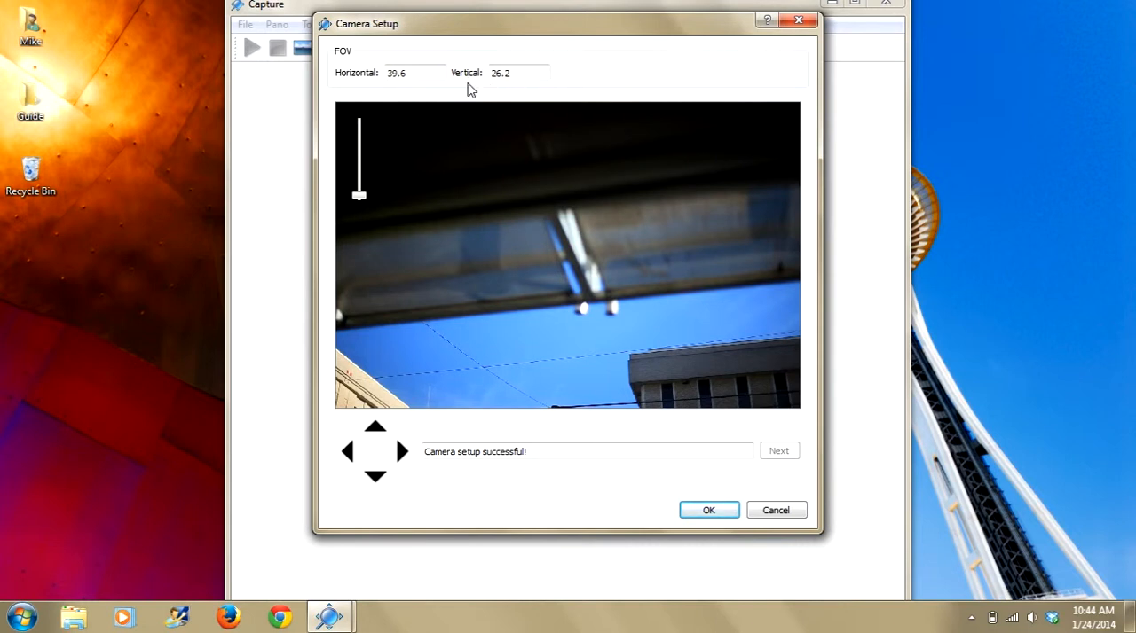
mouse_move(462, 90)
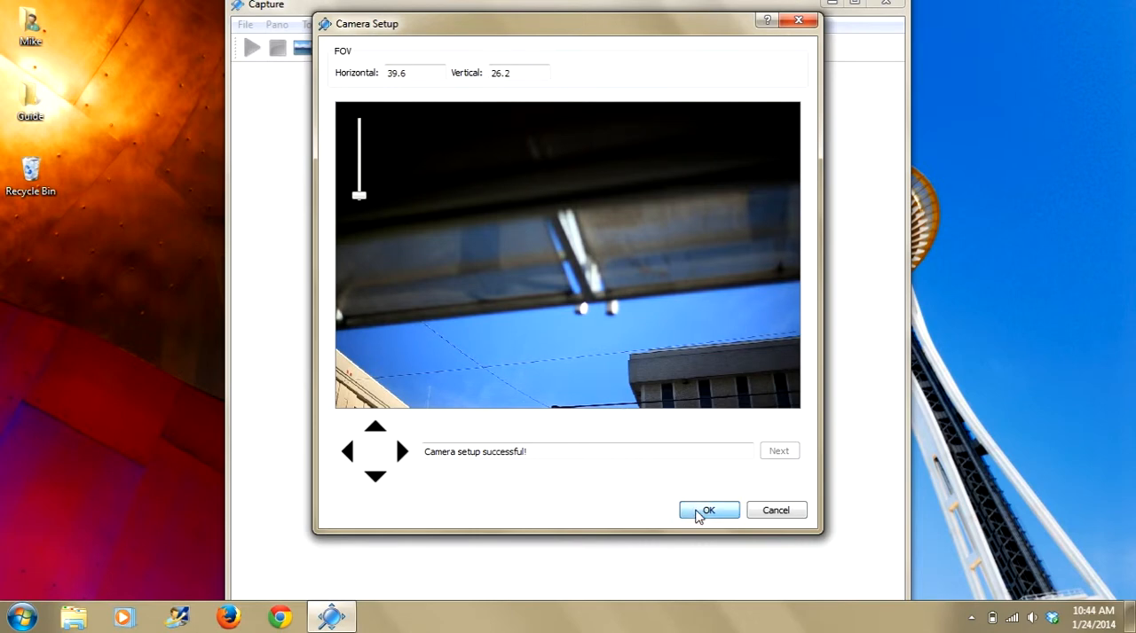
Accept the setup results and configure the GigaPan Pro FOV as 20.2 horizontal by 13.3 vertical
left_click(708, 512)
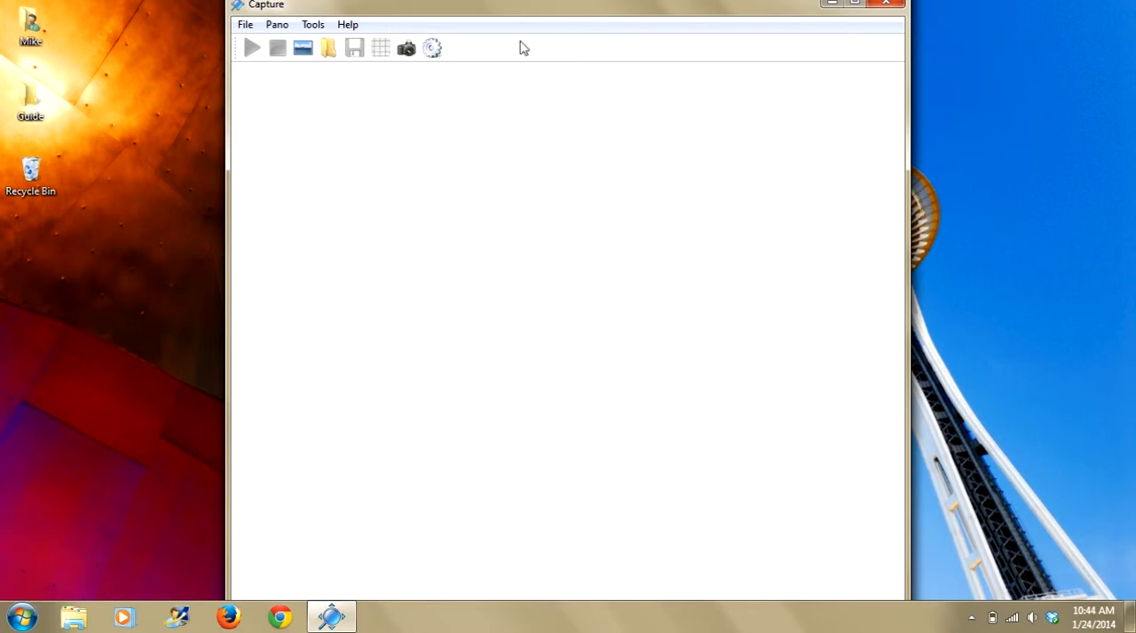
mouse_move(433, 48)
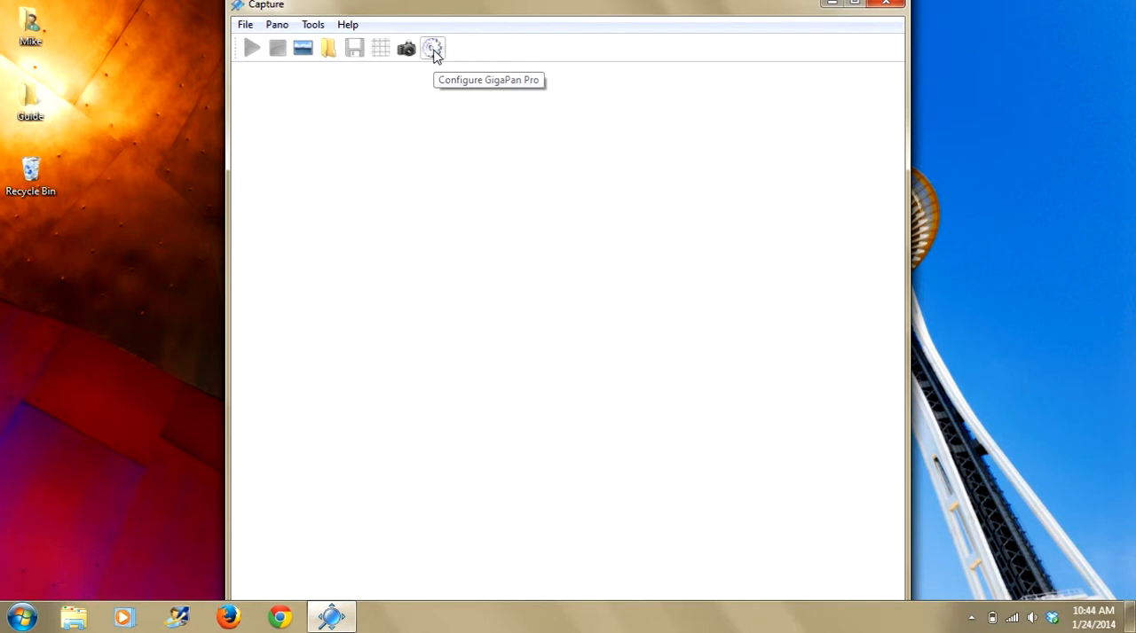
left_click(433, 48)
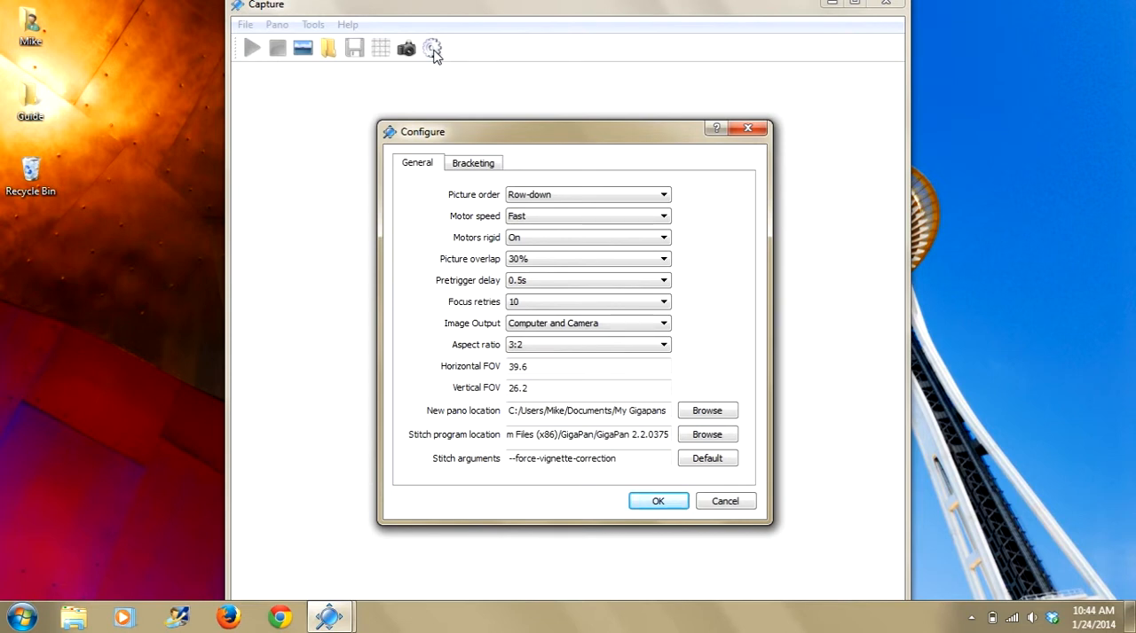
mouse_move(550, 136)
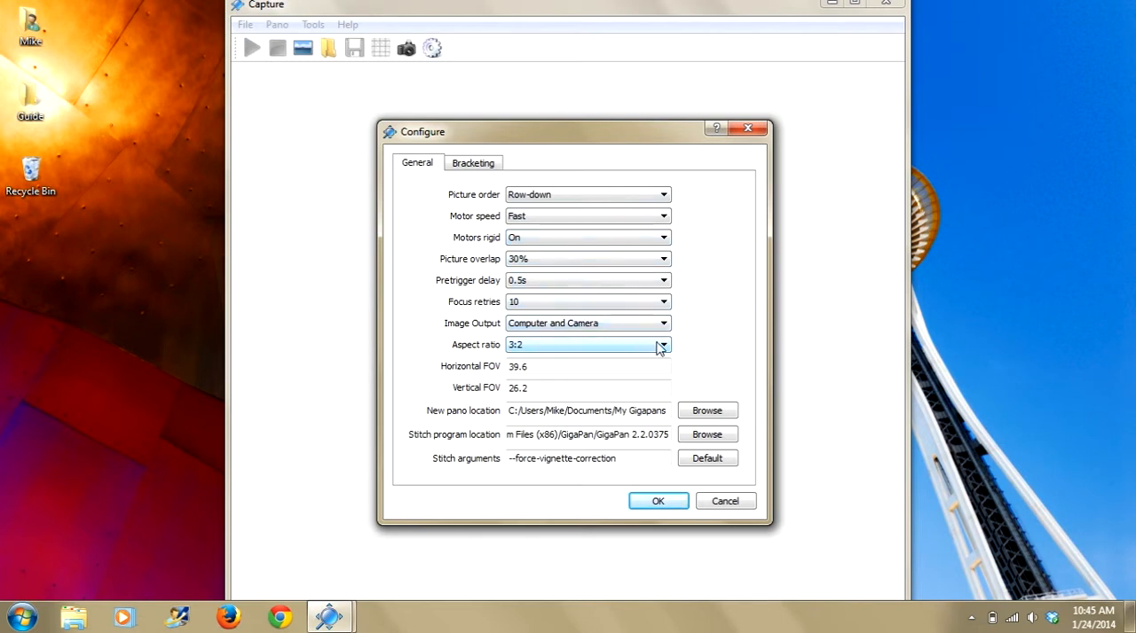
mouse_move(667, 353)
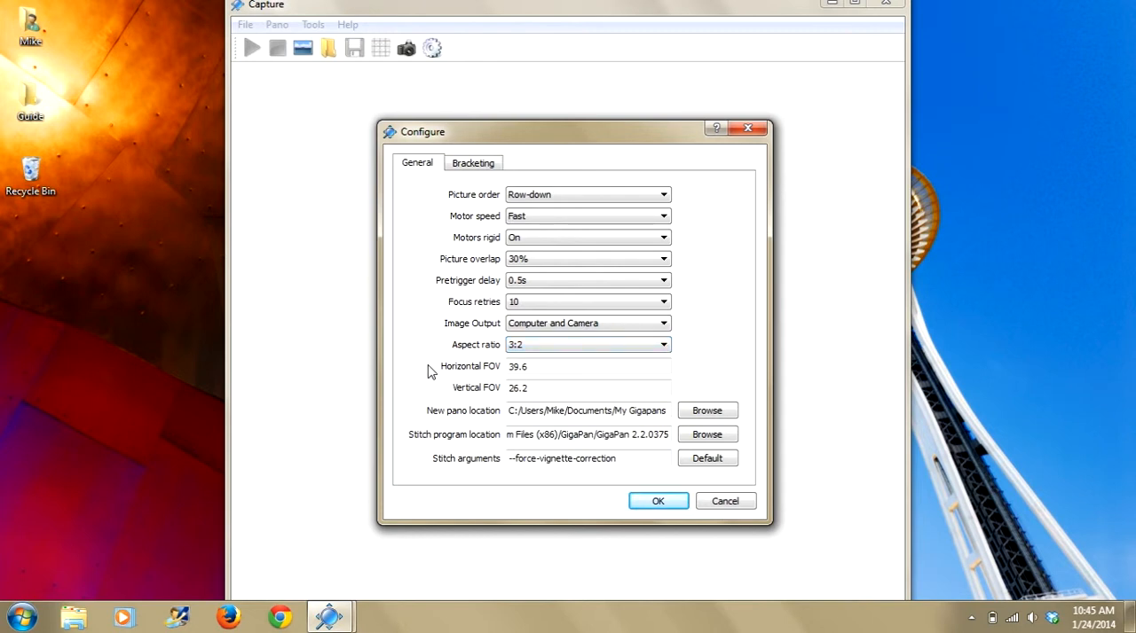
mouse_move(461, 400)
type("13.3")
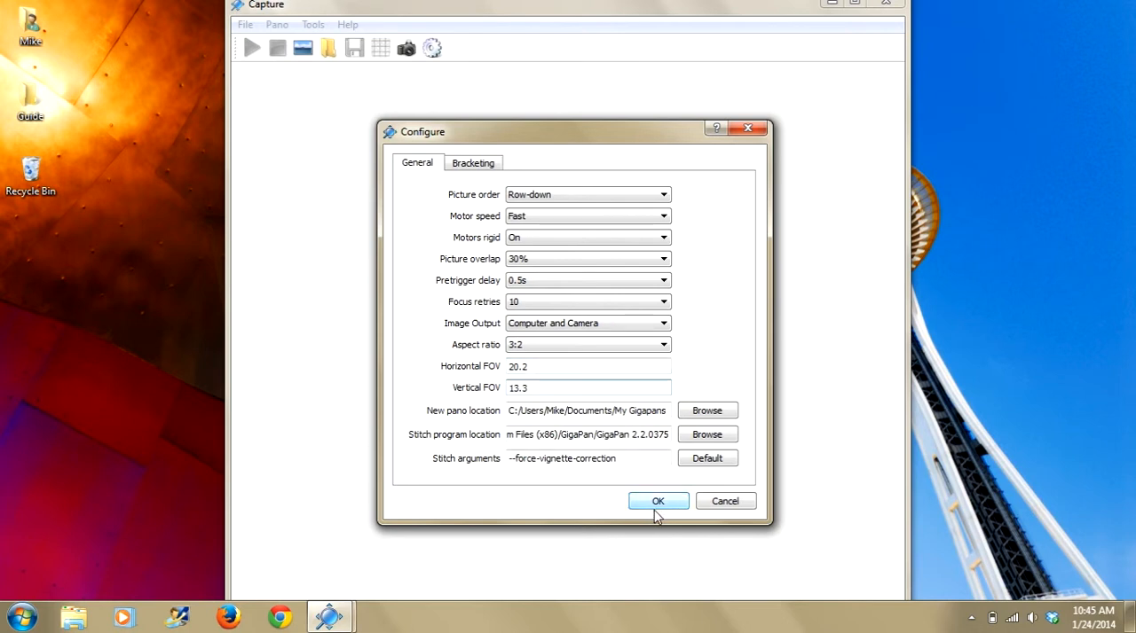
left_click(656, 500)
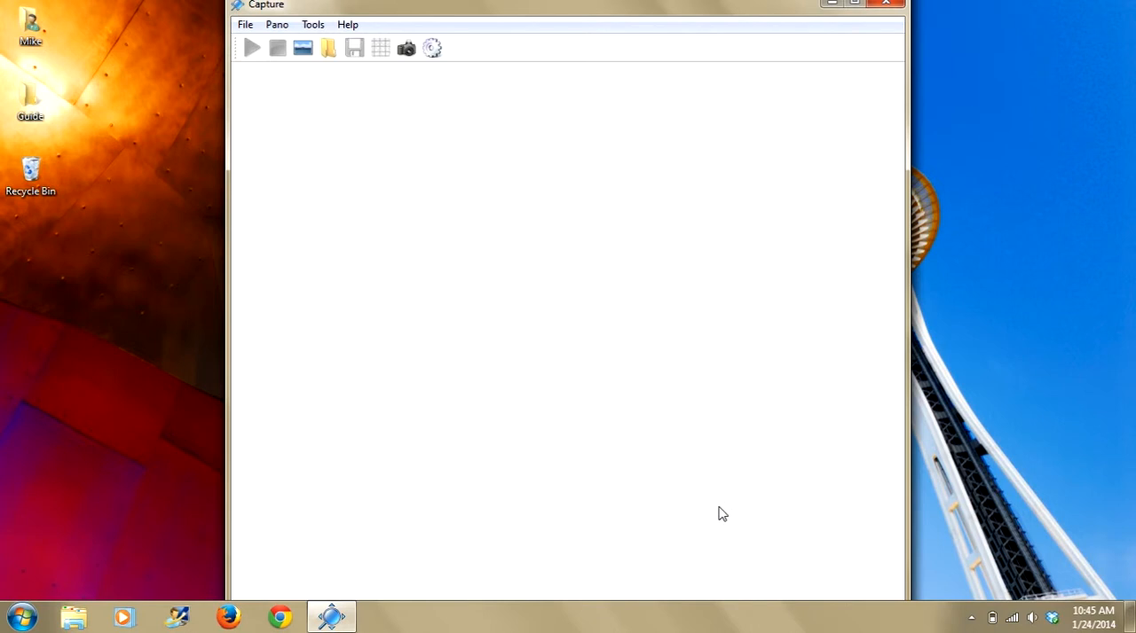
mouse_move(532, 209)
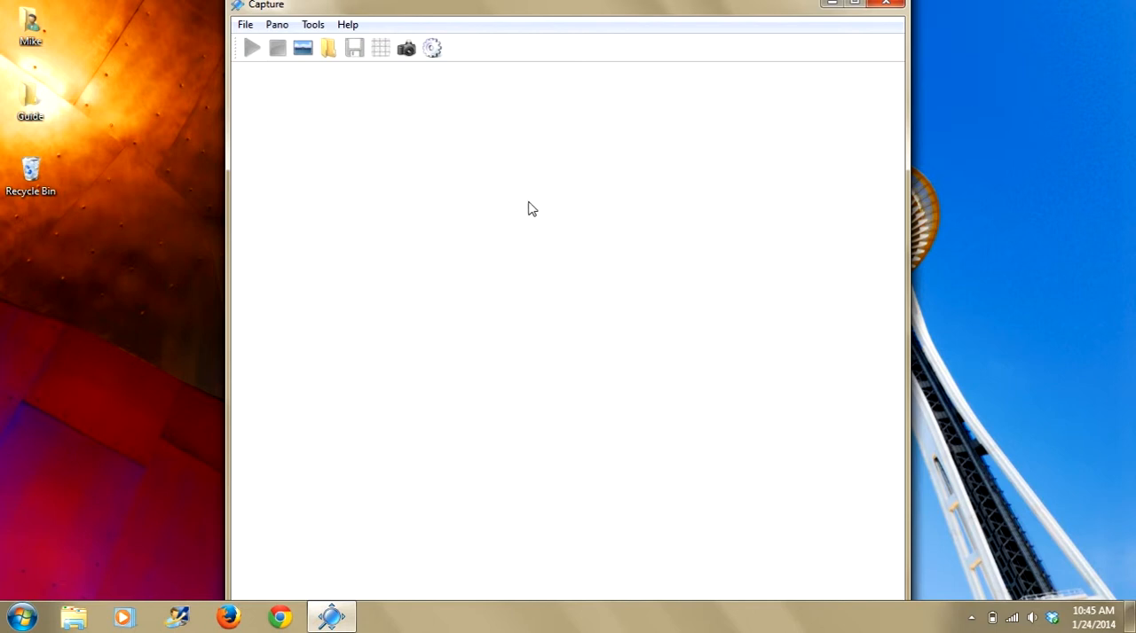
mouse_move(323, 192)
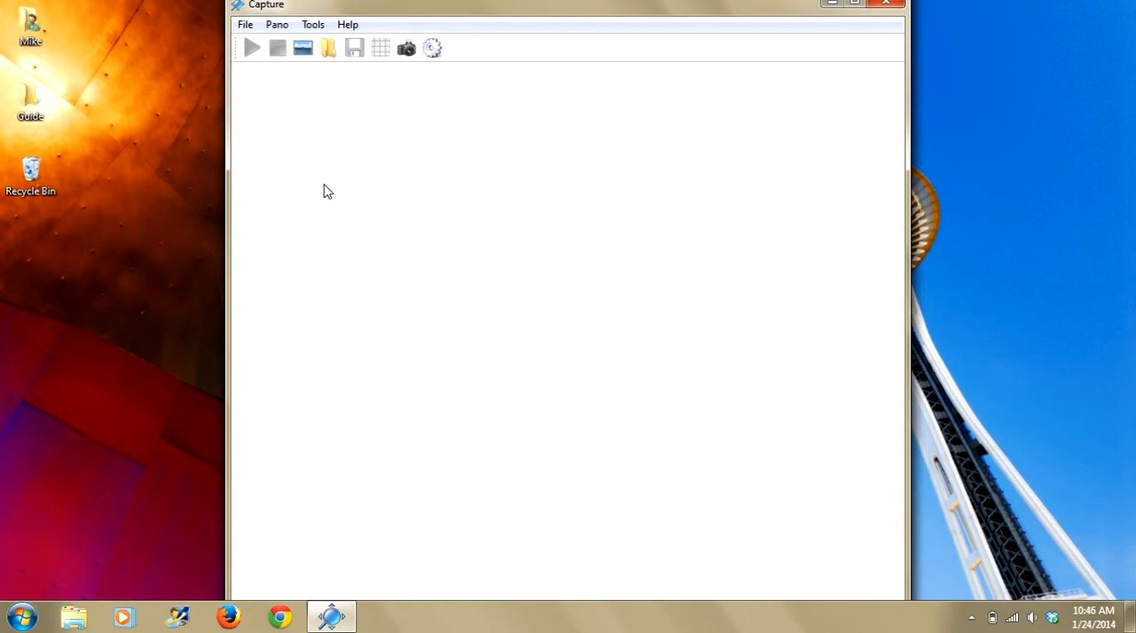
Start a New Panorama Setup from the Pano toolbar, showing the live camera view
left_click(277, 23)
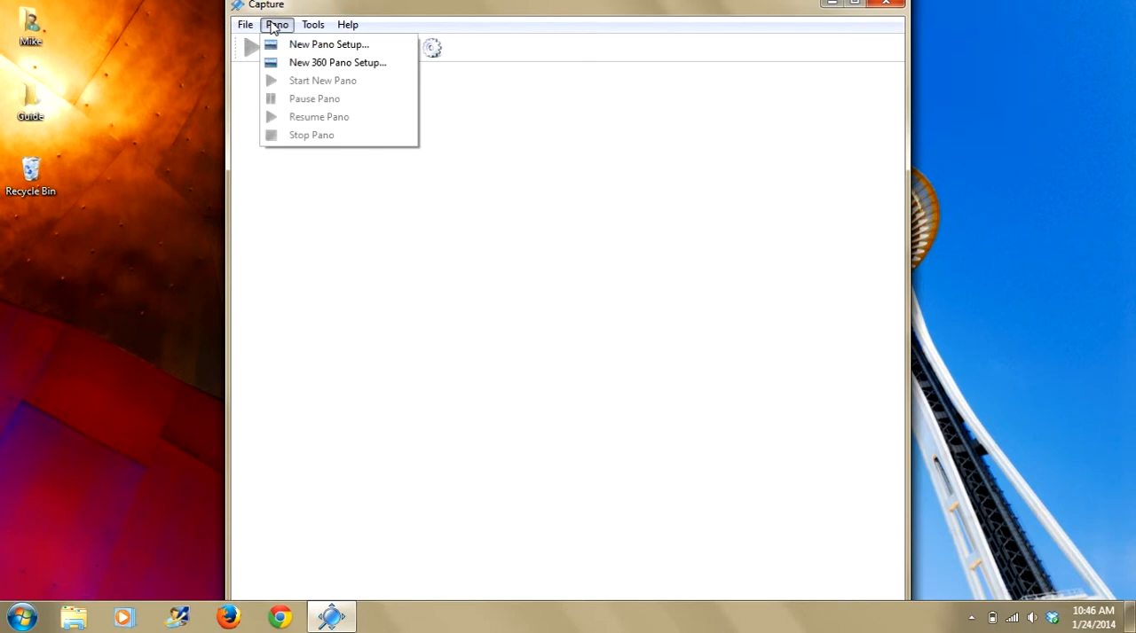
mouse_move(338, 62)
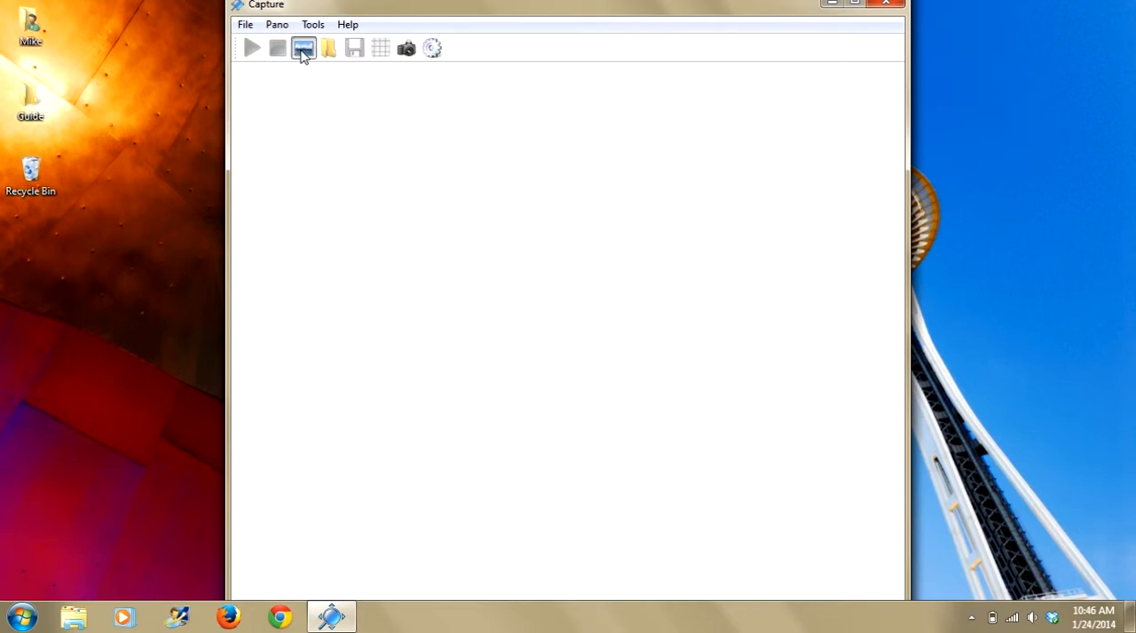
left_click(303, 48)
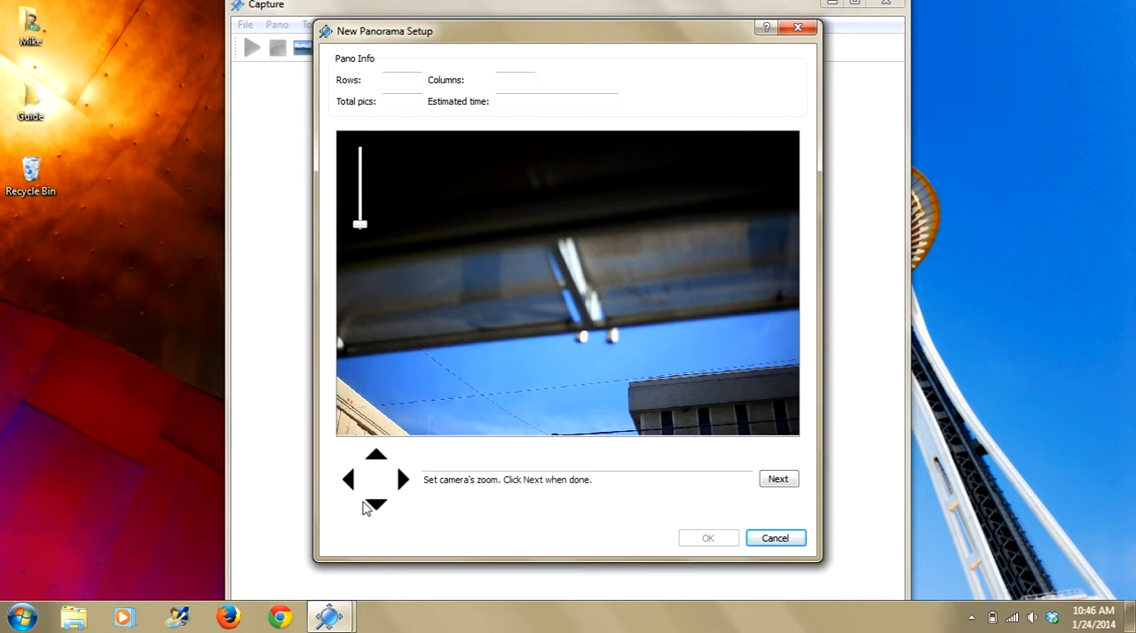
Tilt up toward the buildings, confirm the zoom, and pan left toward the upper left corner
left_click(376, 505)
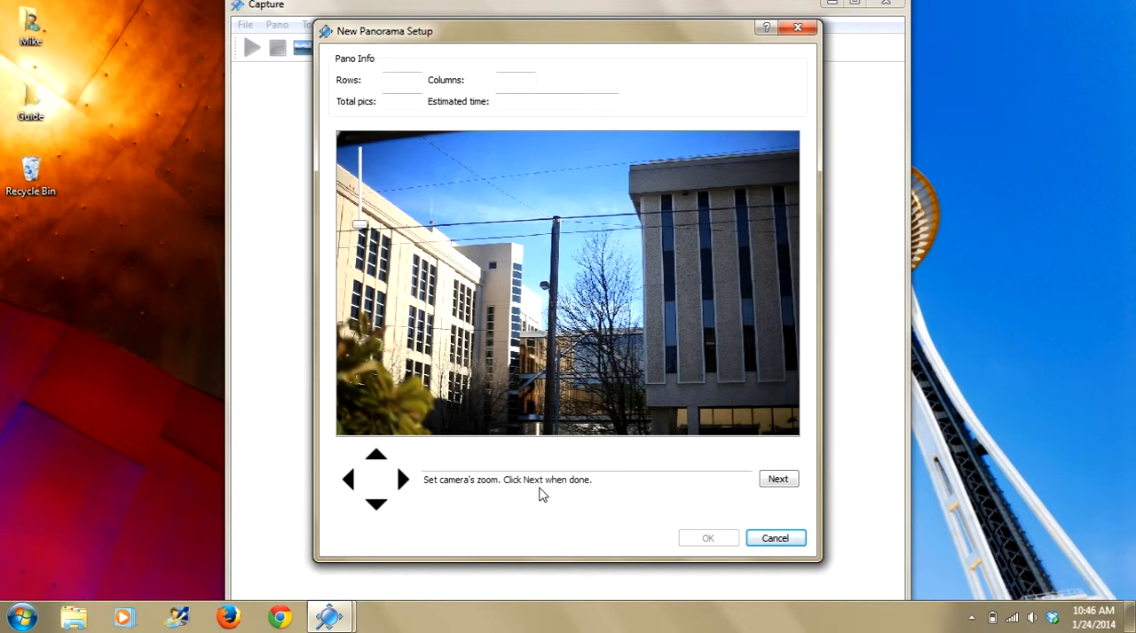
mouse_move(460, 483)
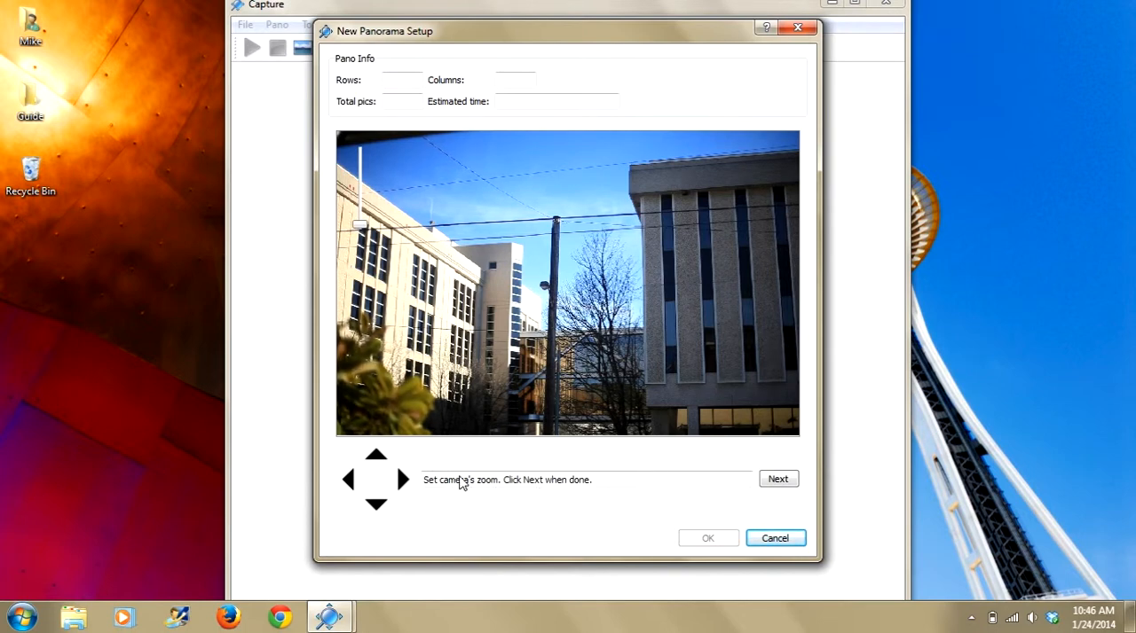
left_click(777, 479)
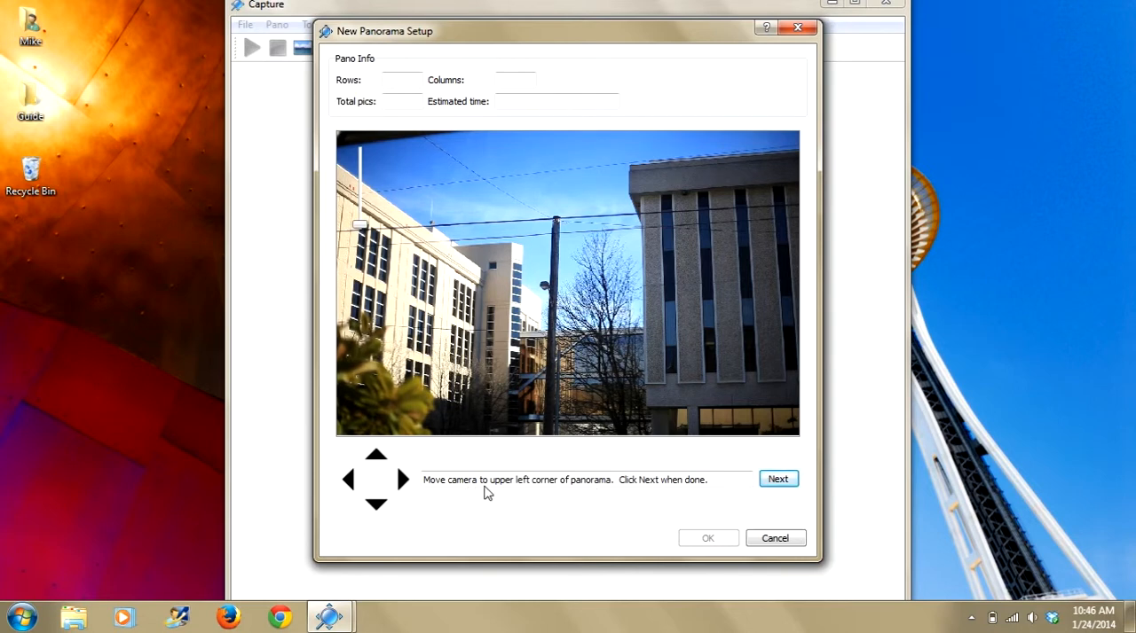
left_click(348, 479)
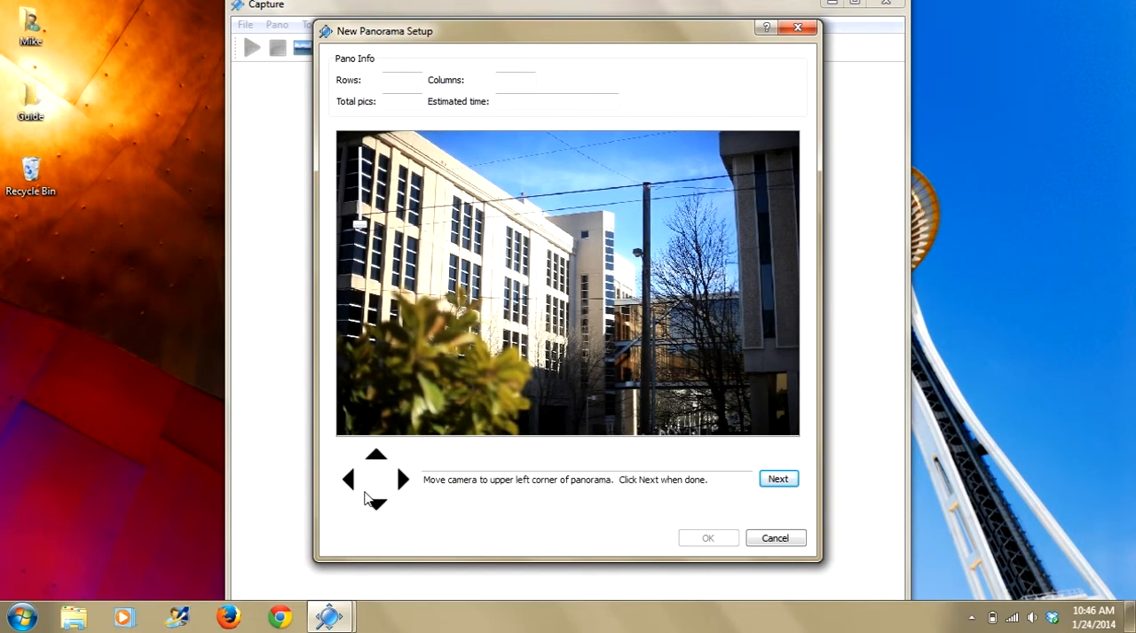
left_click(348, 479)
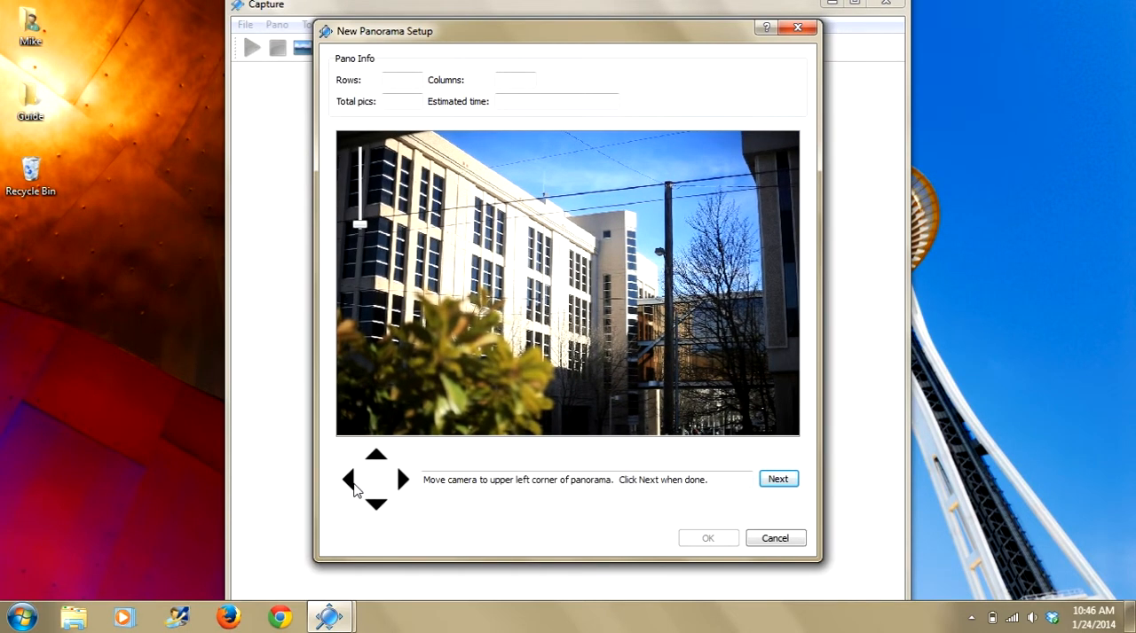
Set the upper left corner, move right and down to the lower right corner for a 3-by-3, 9-picture panorama, and finish setup
left_click(777, 479)
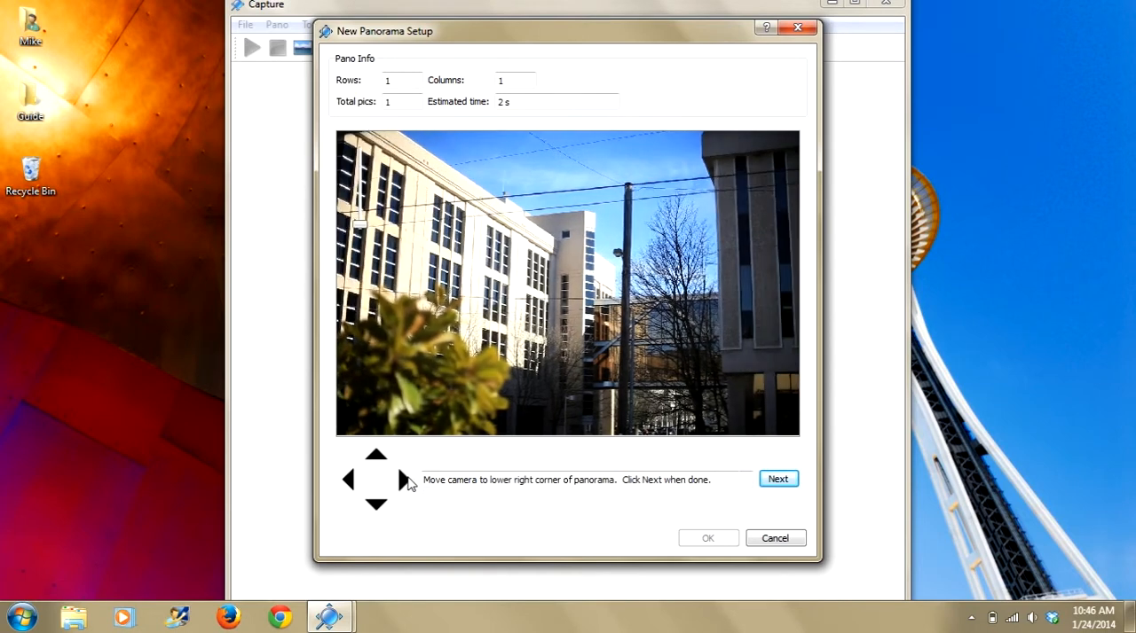
left_click(403, 480)
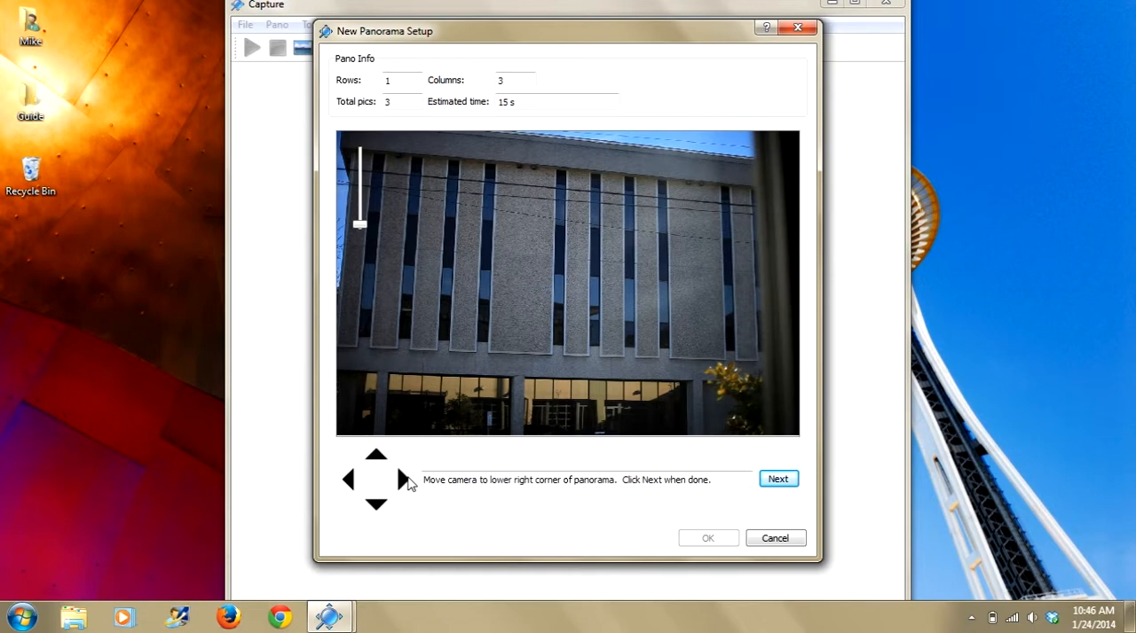
left_click(377, 503)
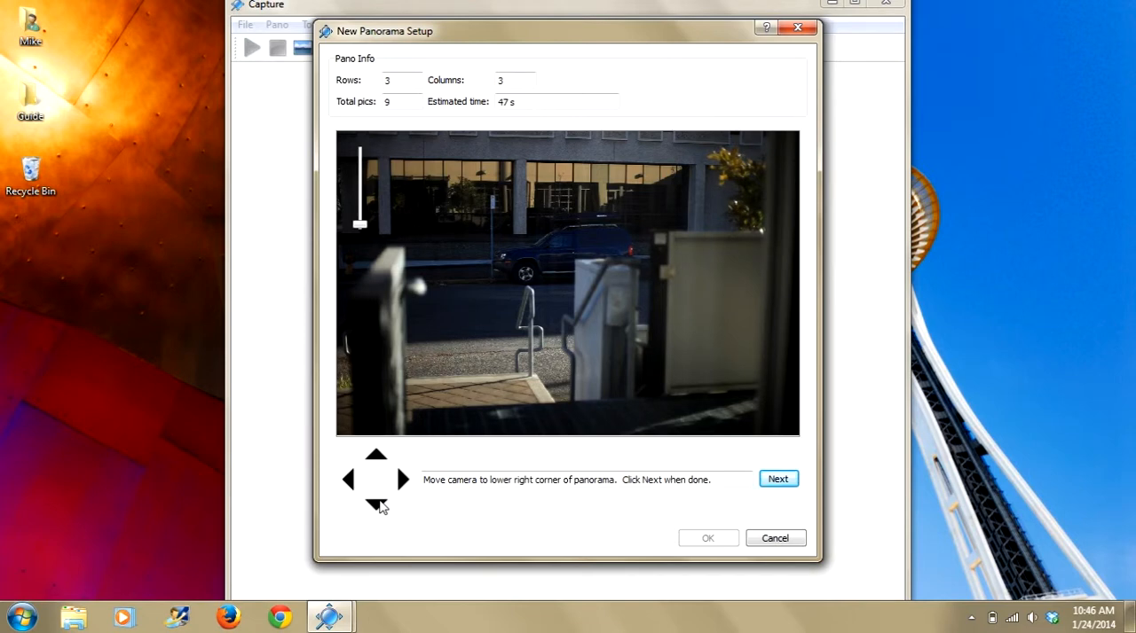
left_click(777, 479)
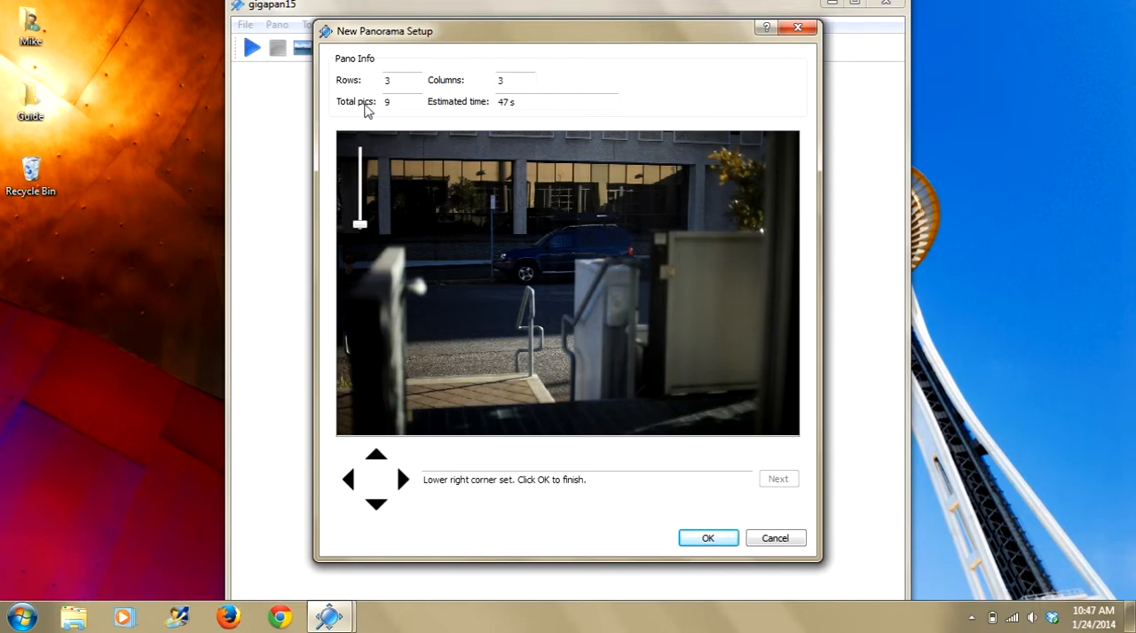
mouse_move(470, 120)
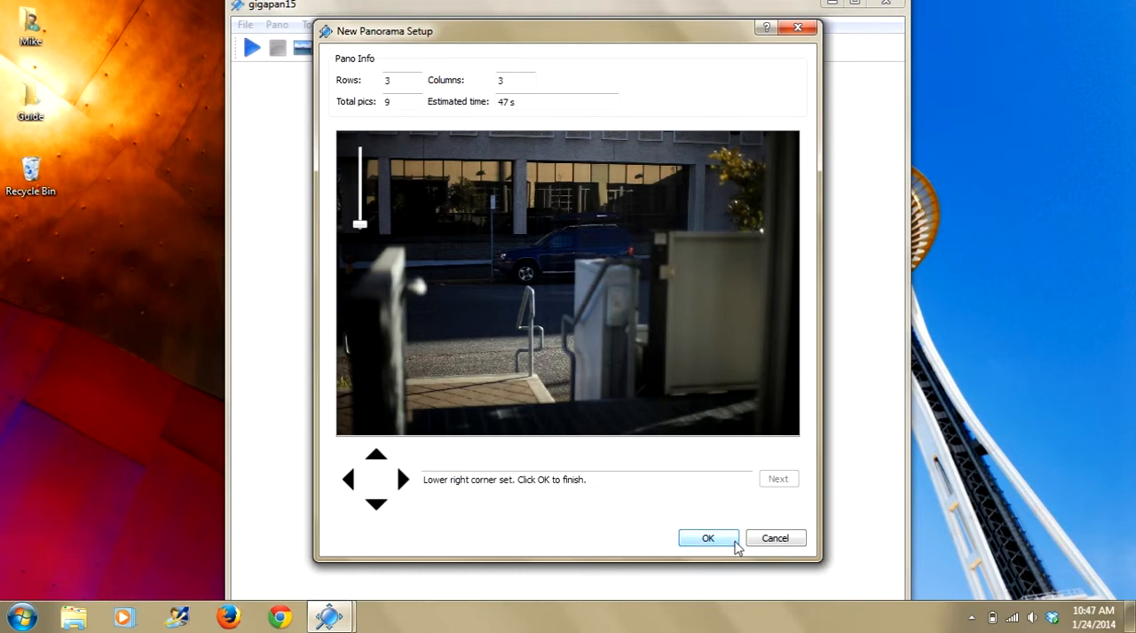
left_click(706, 539)
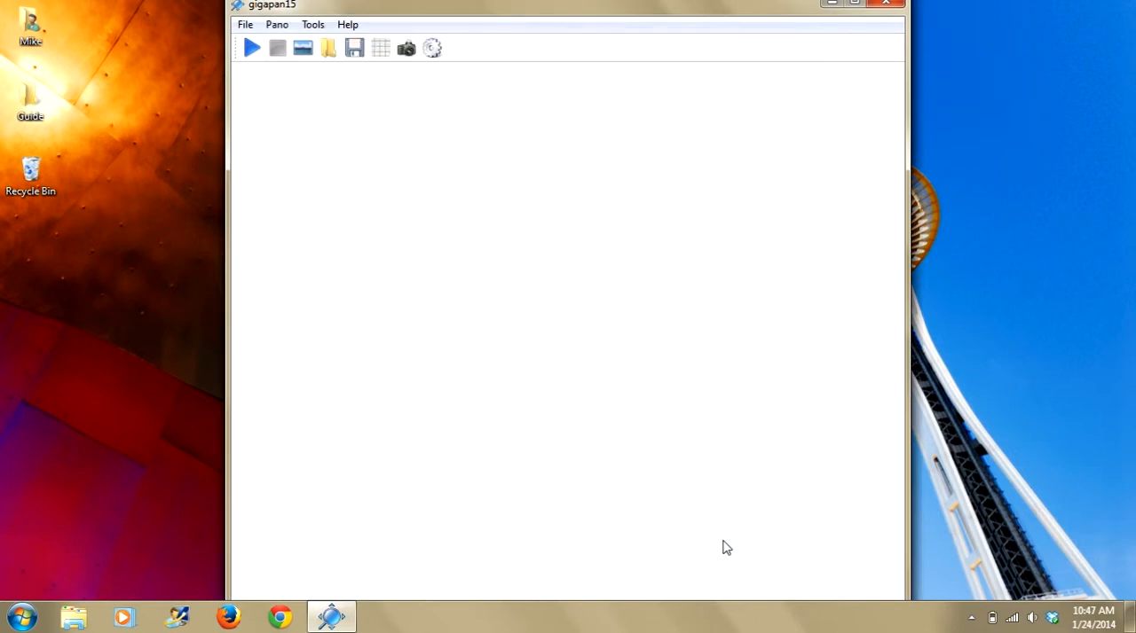
mouse_move(607, 346)
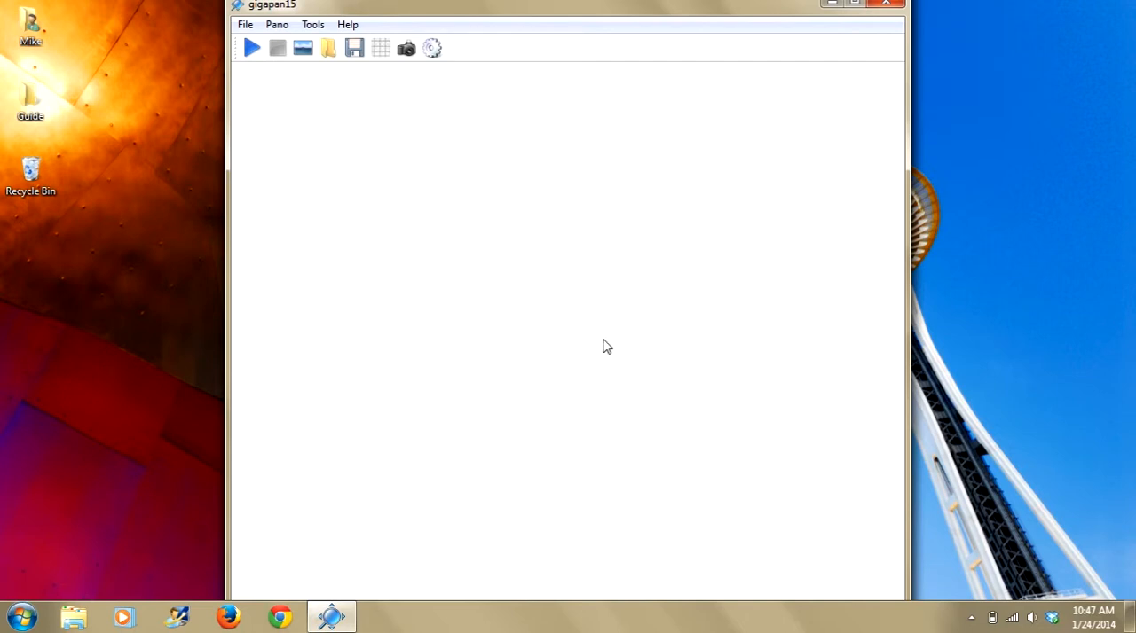
Start the new pano capture, bringing up the empty nine-tile pano1 grid with 9 pictures remaining
left_click(252, 48)
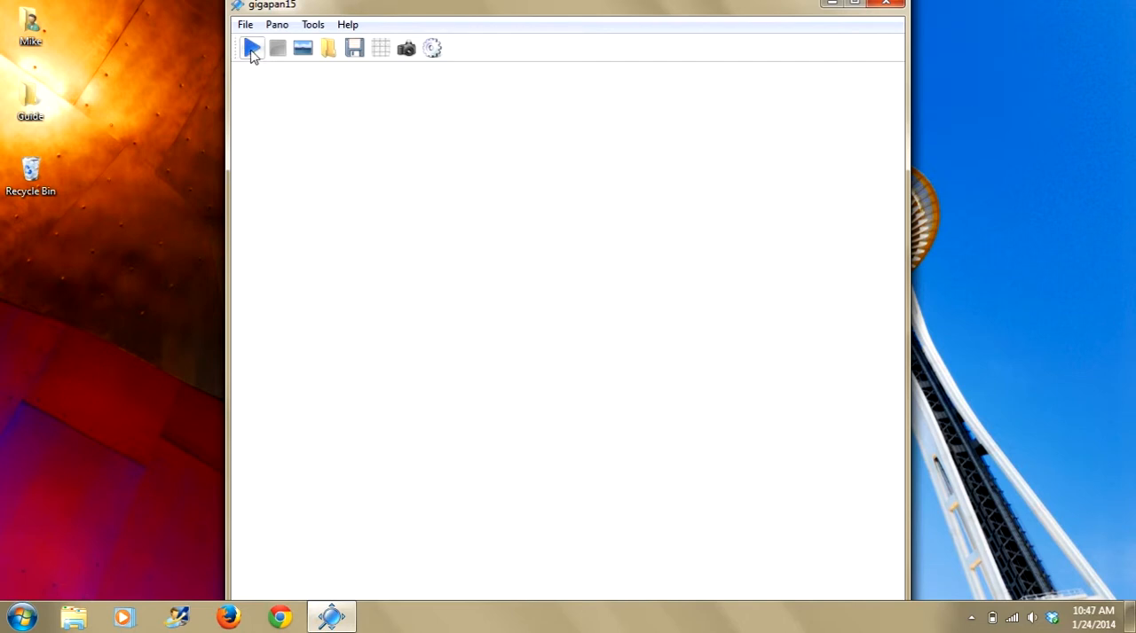
left_click(252, 46)
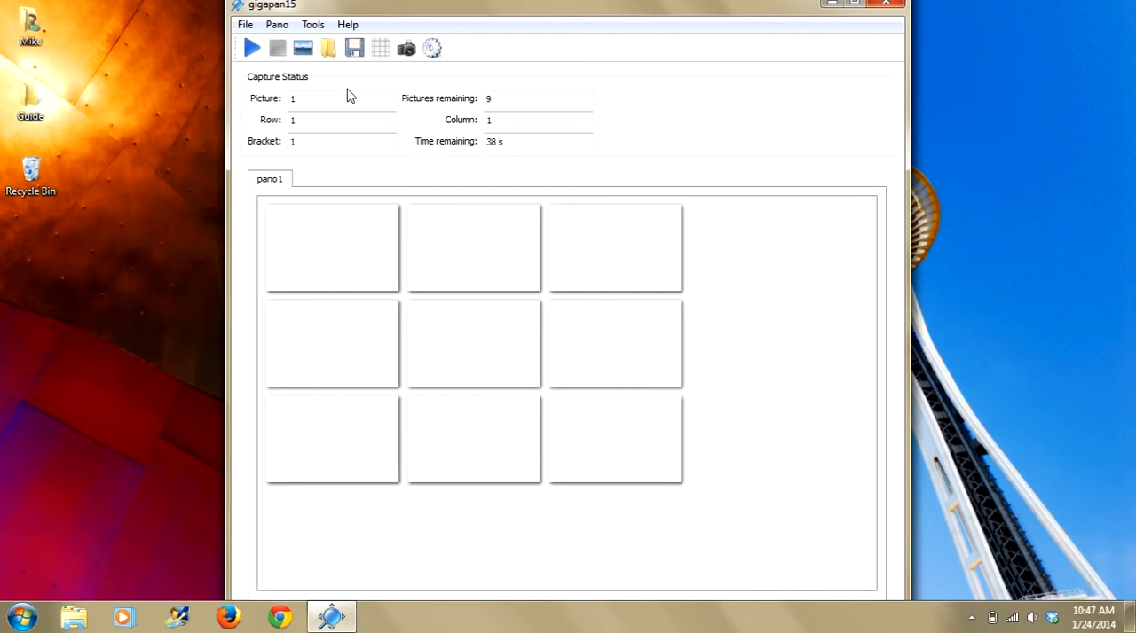
Let all nine pictures fill the pano1 grid and dismiss the 'Panorama is done!' message
left_click(252, 46)
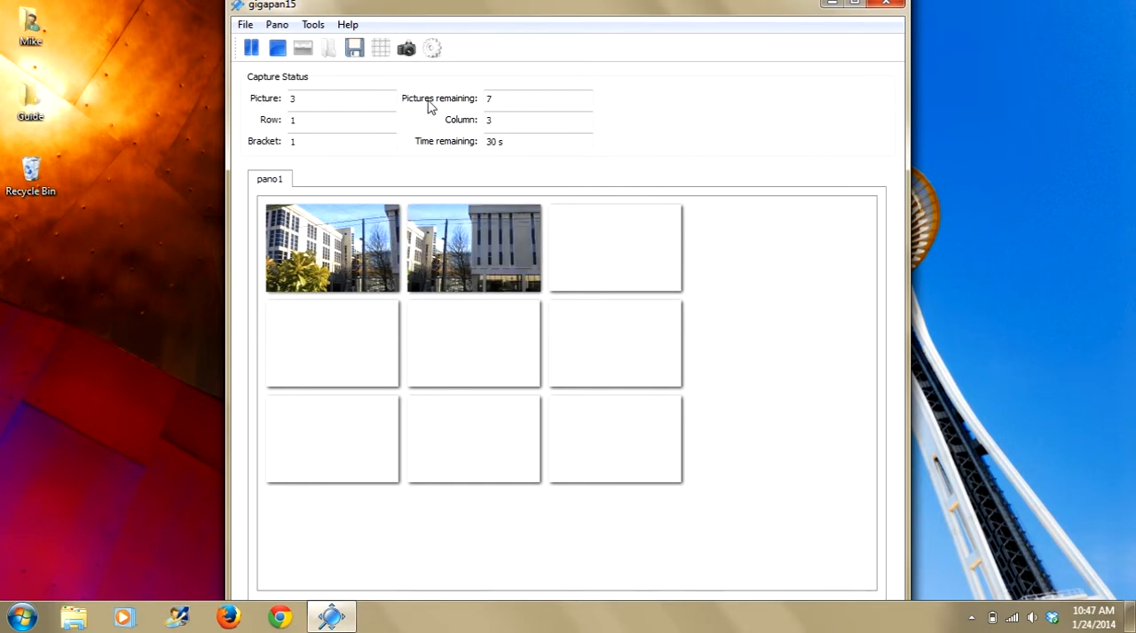
mouse_move(263, 131)
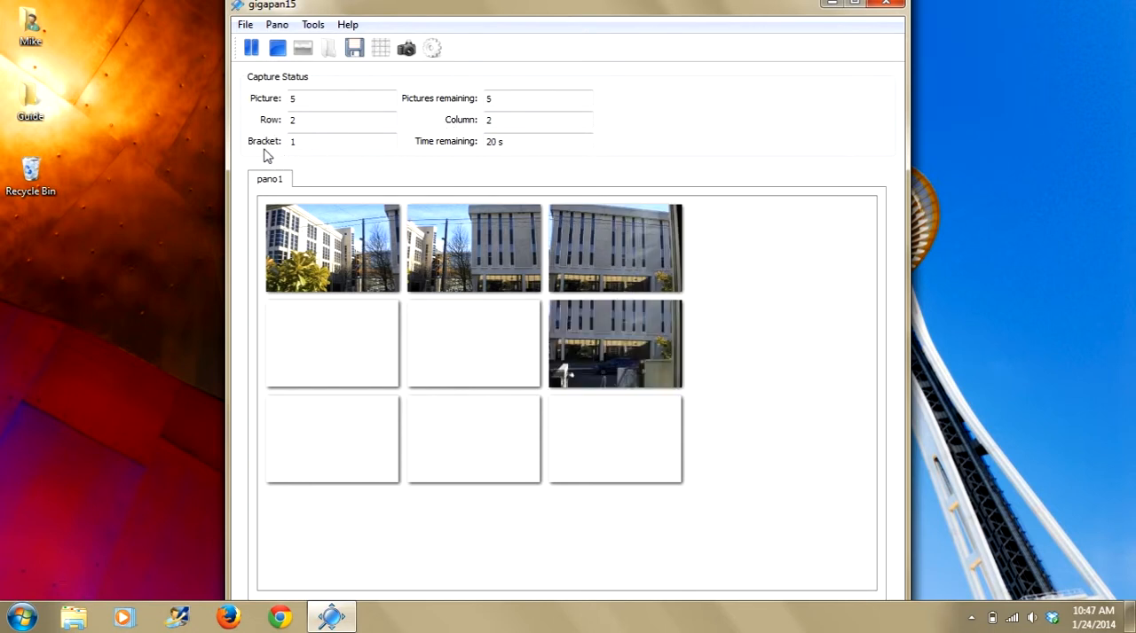
mouse_move(459, 153)
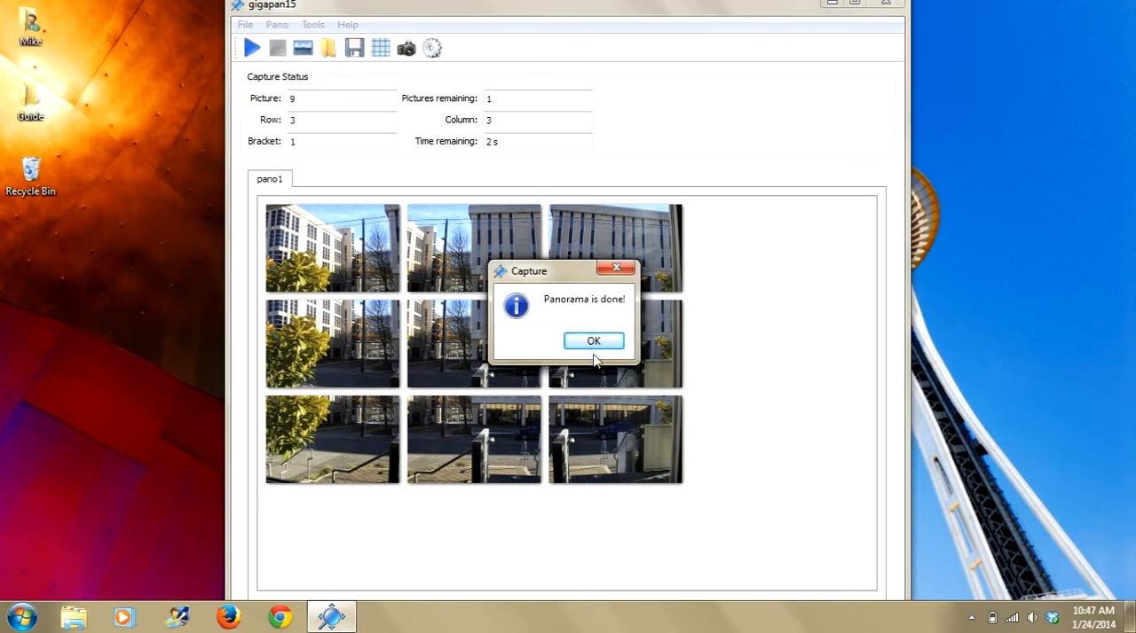
left_click(593, 341)
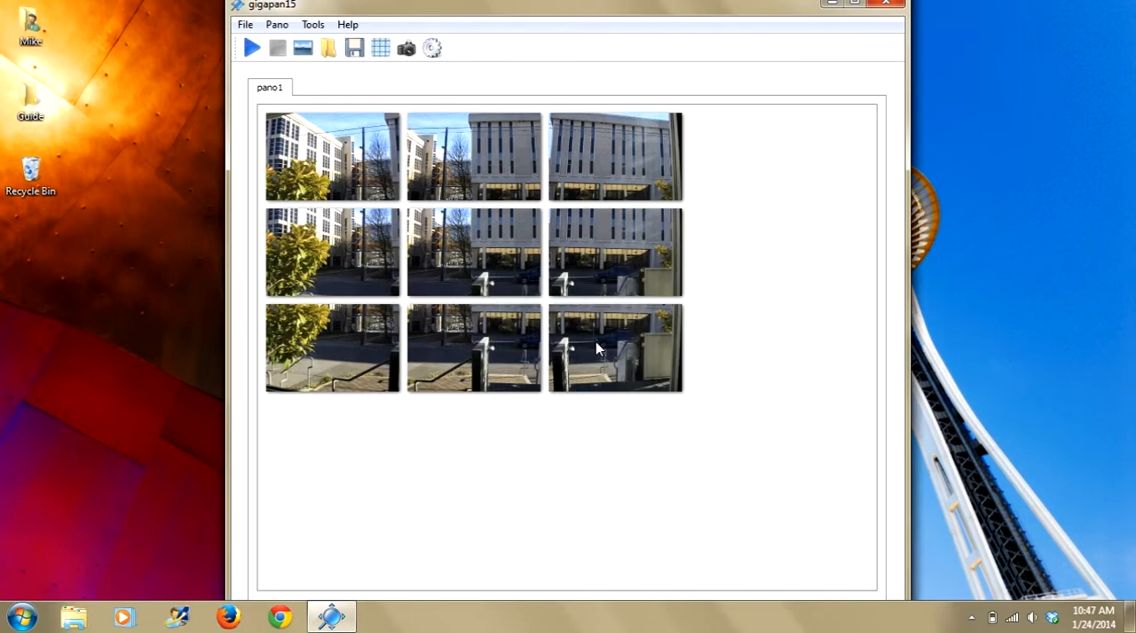